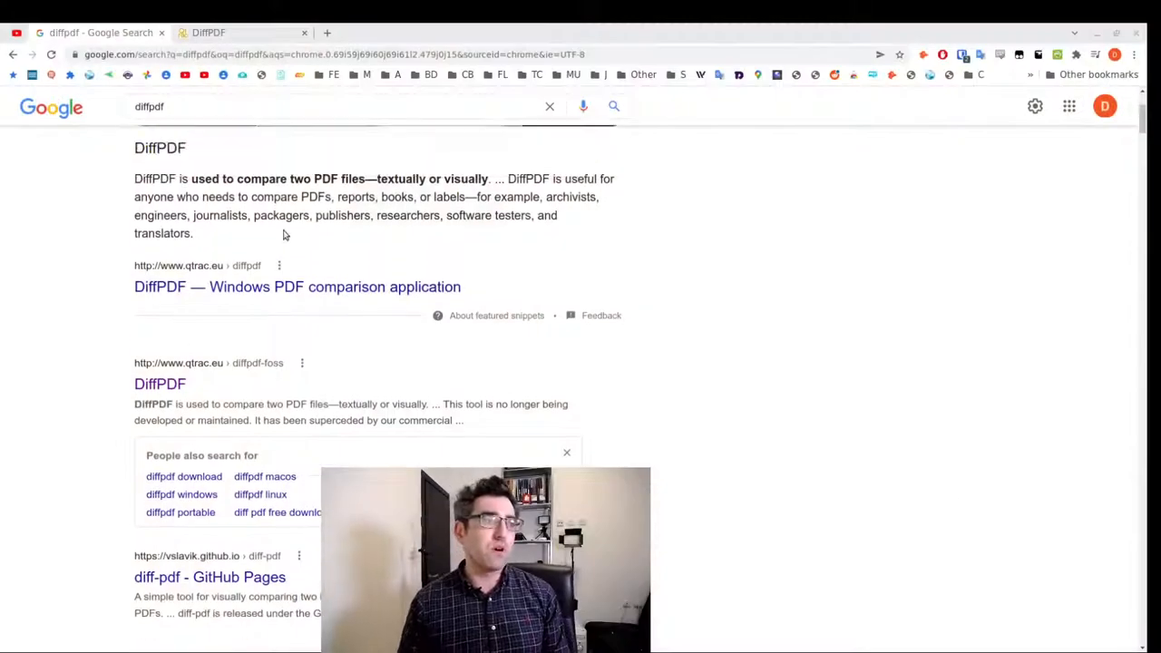
# Launch DiffPDF from the shell with the diffpdf command
pyautogui.scroll(3)
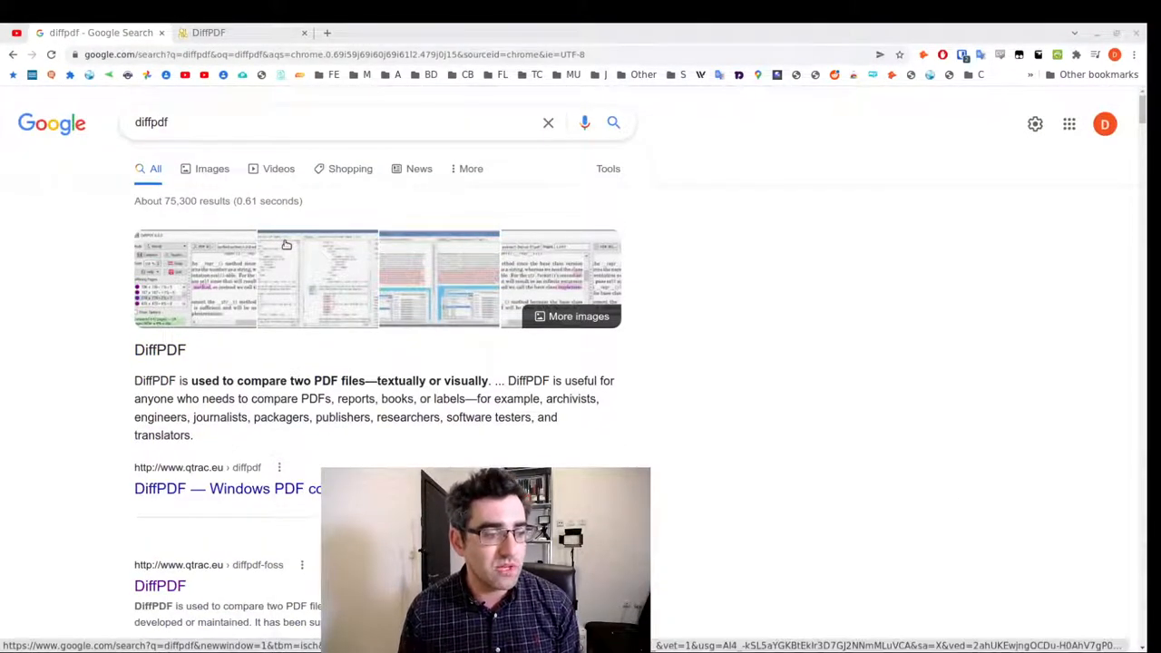
pyautogui.scroll(-3)
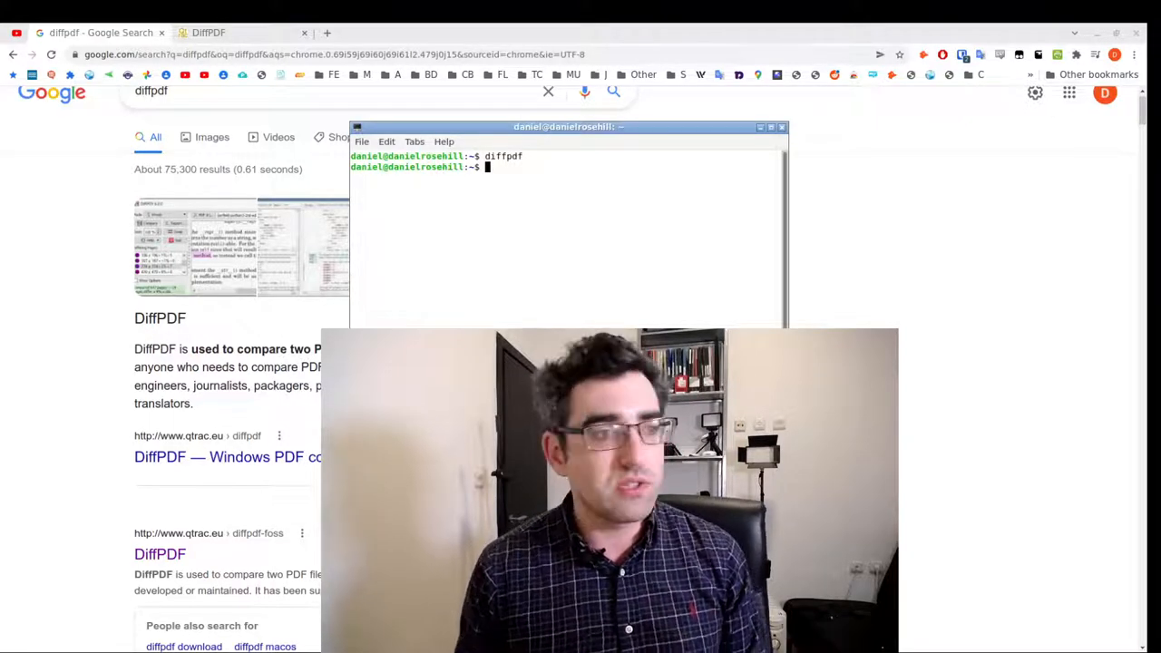
pyautogui.write('diffpdf')
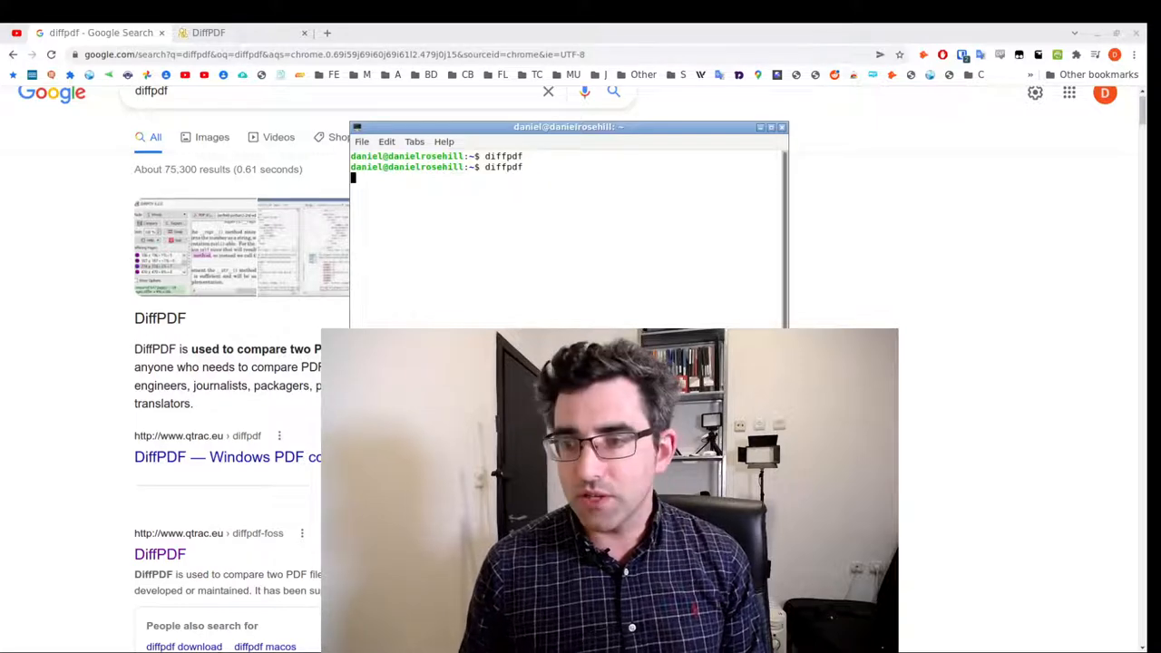
pyautogui.press('Return')
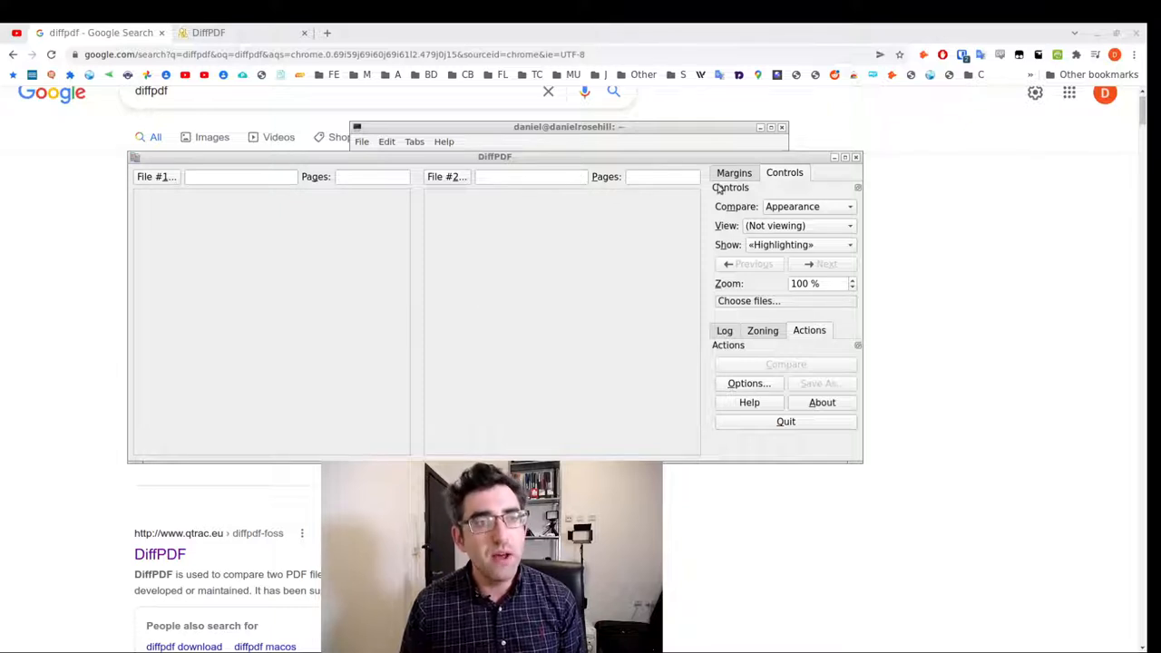
# Review the Margins settings, keep Compare on Appearance, and show the desktop's Office applications list
pyautogui.click(732, 172)
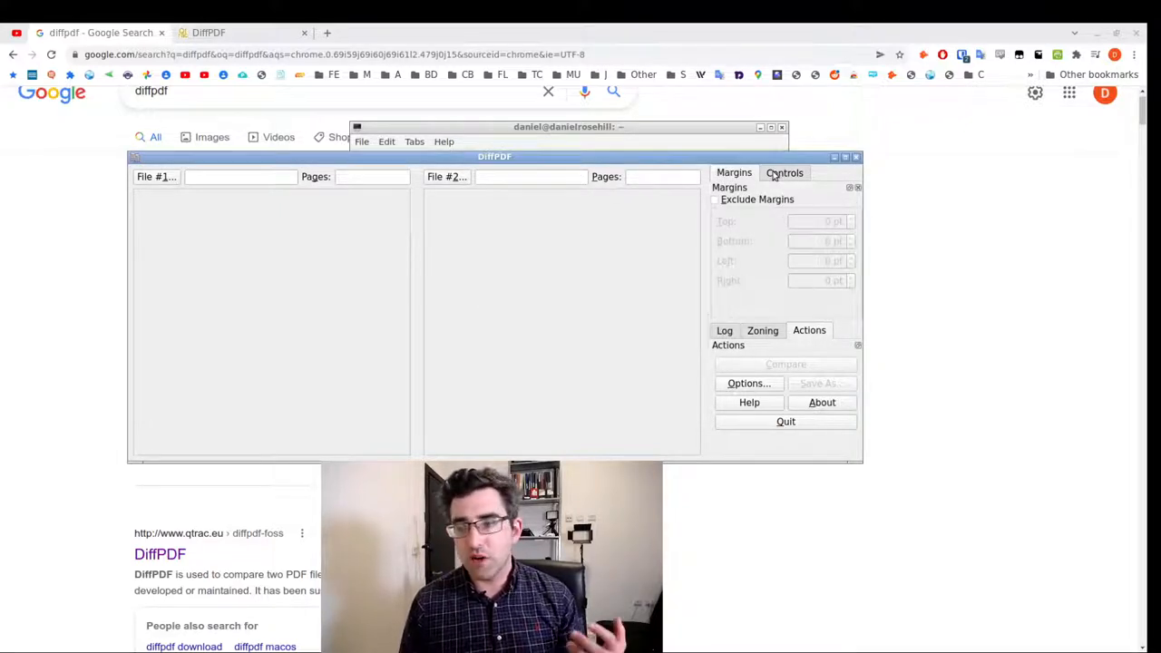
pyautogui.click(784, 173)
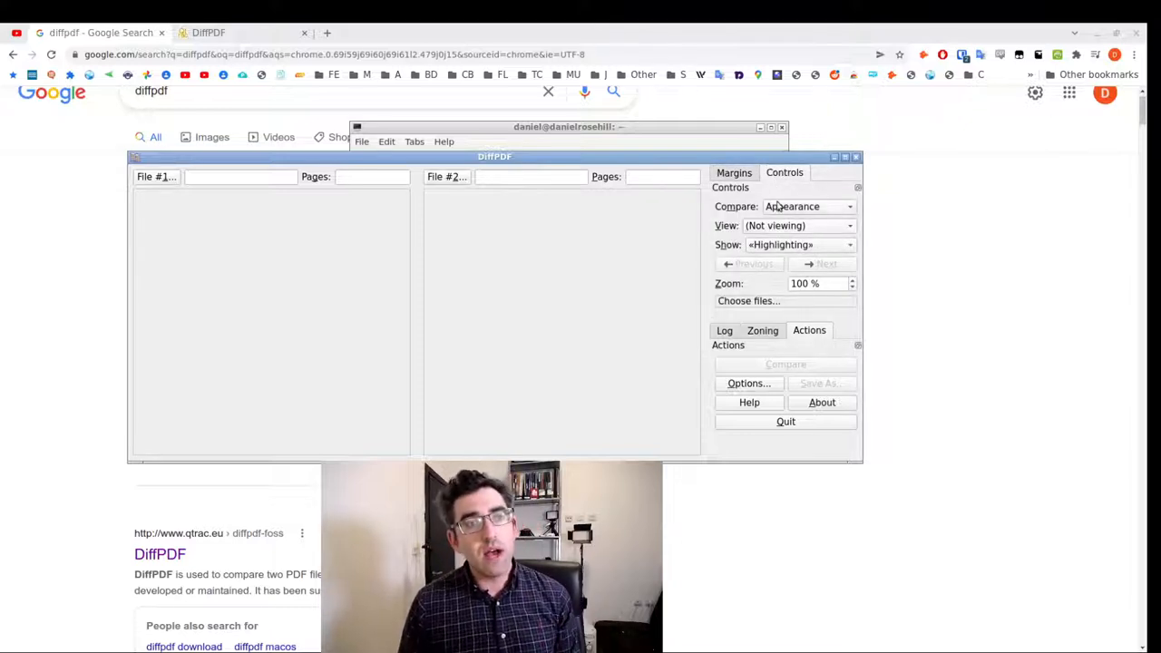
pyautogui.click(807, 207)
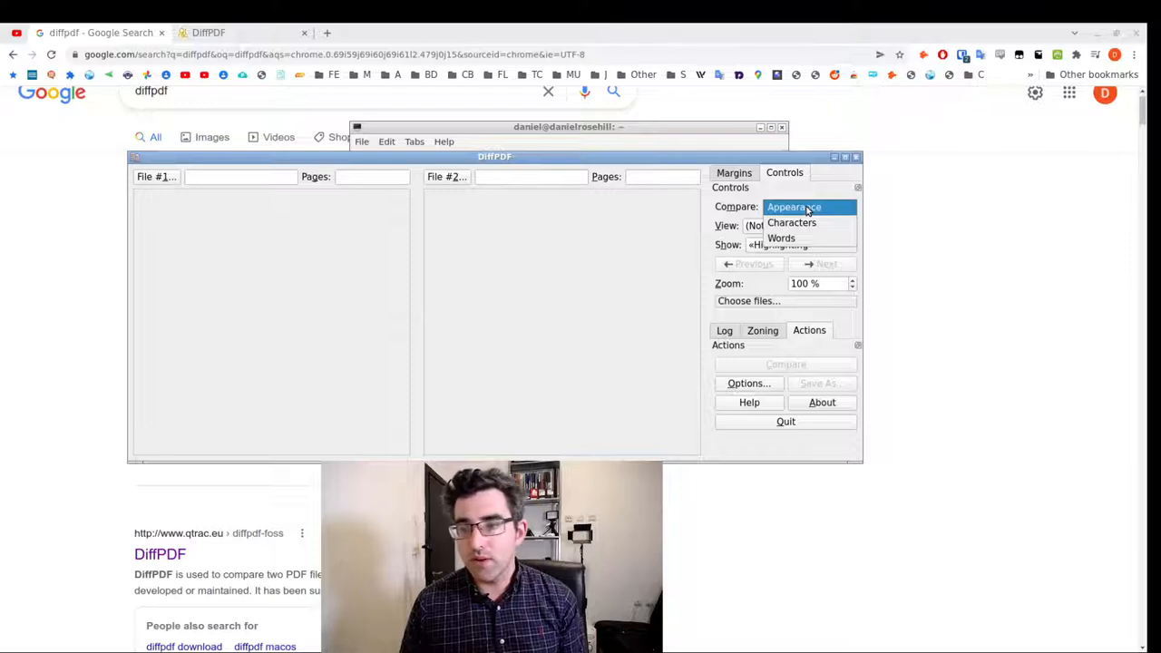
pyautogui.click(793, 206)
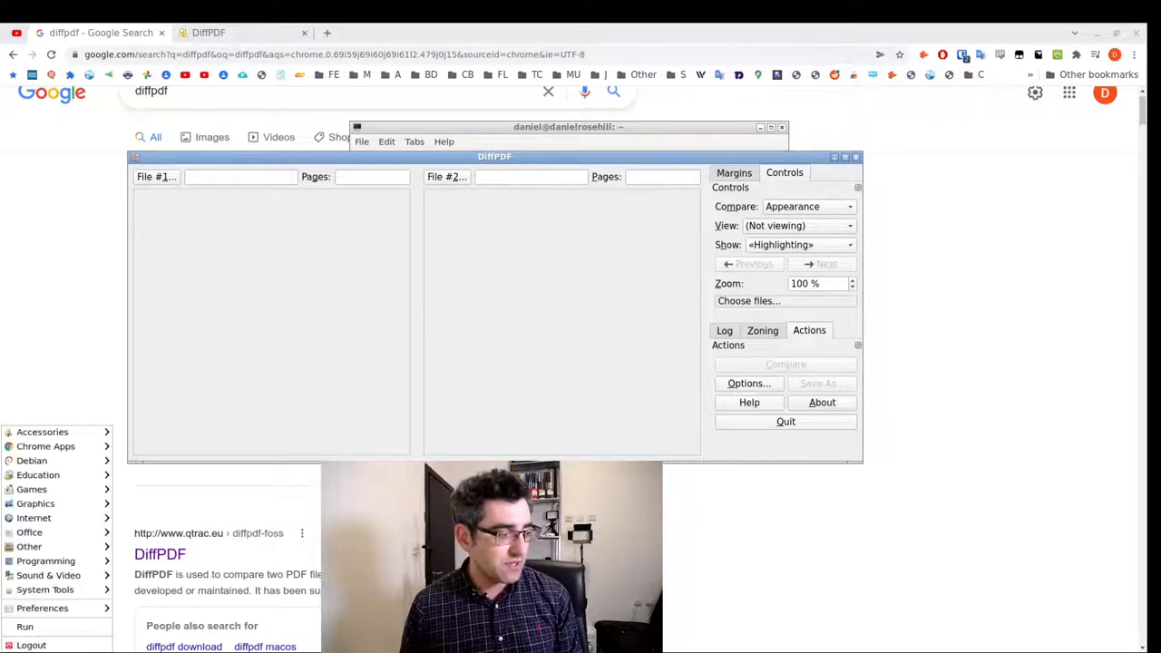
pyautogui.click(49, 575)
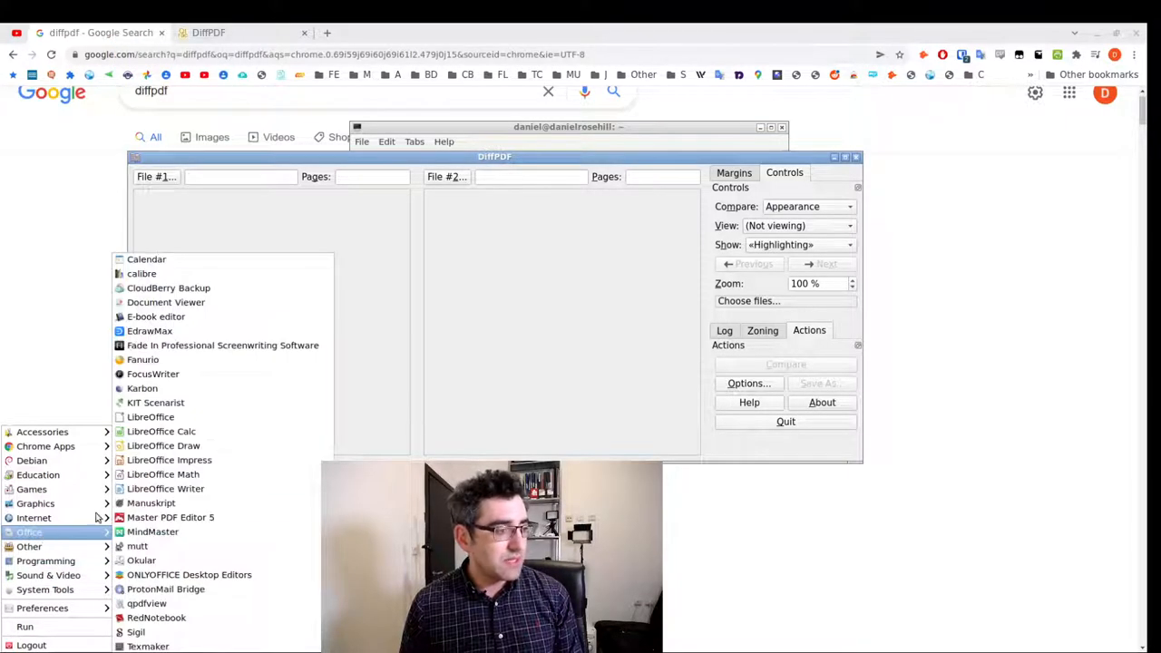
# Start a new Writer document titled CONTRACT OF EMPLOYMENT with clause 1.1 setting salary at $50,000
pyautogui.click(568, 418)
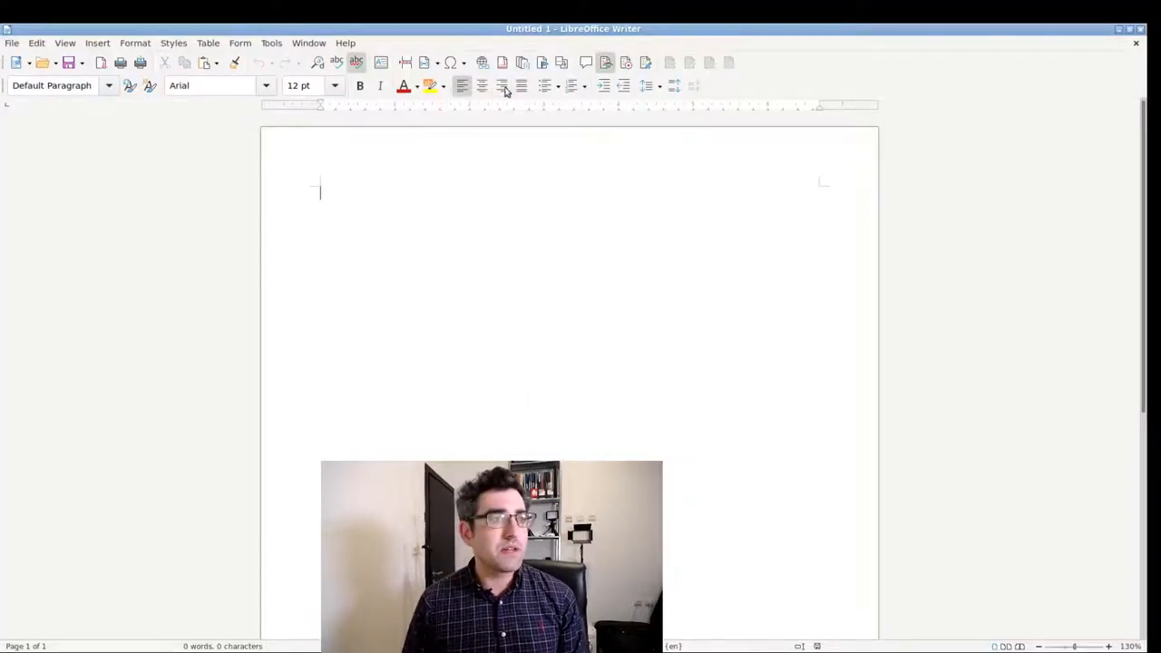
pyautogui.write('CONTRACT OF EMPLOYME')
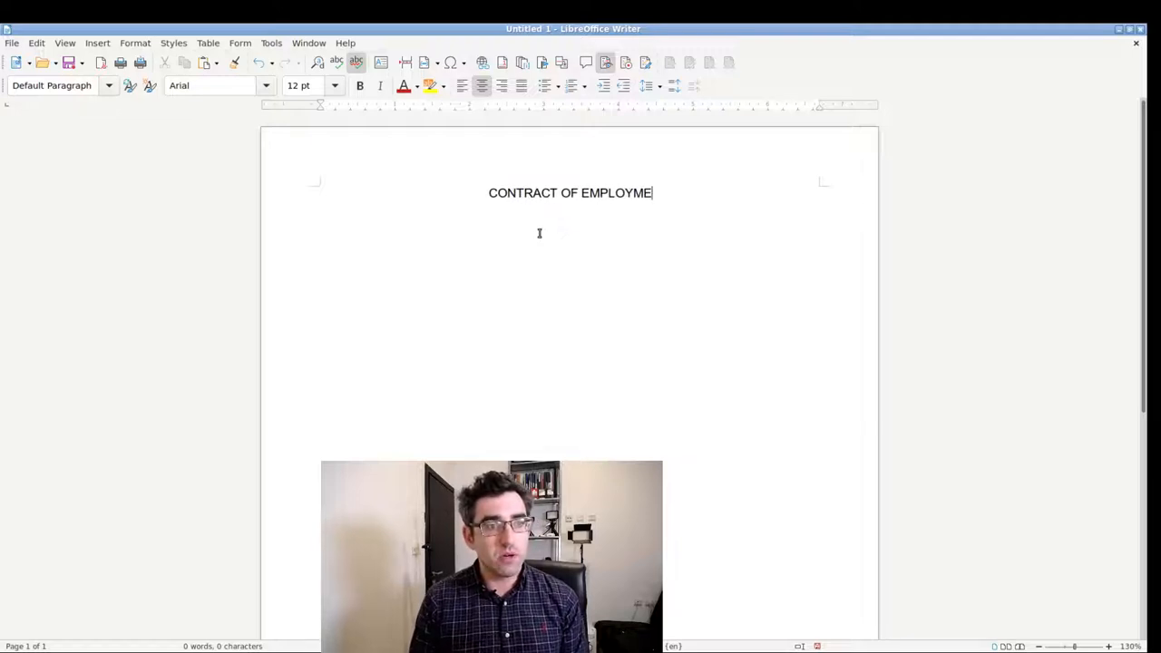
pyautogui.write('NT')
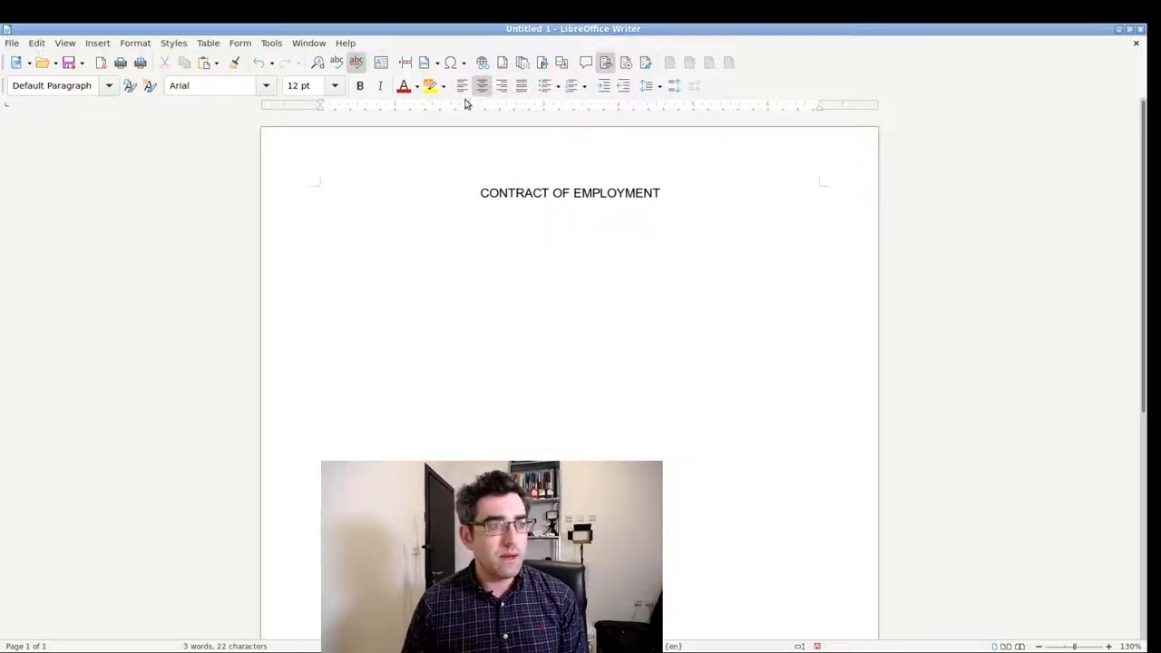
pyautogui.write('1.1')
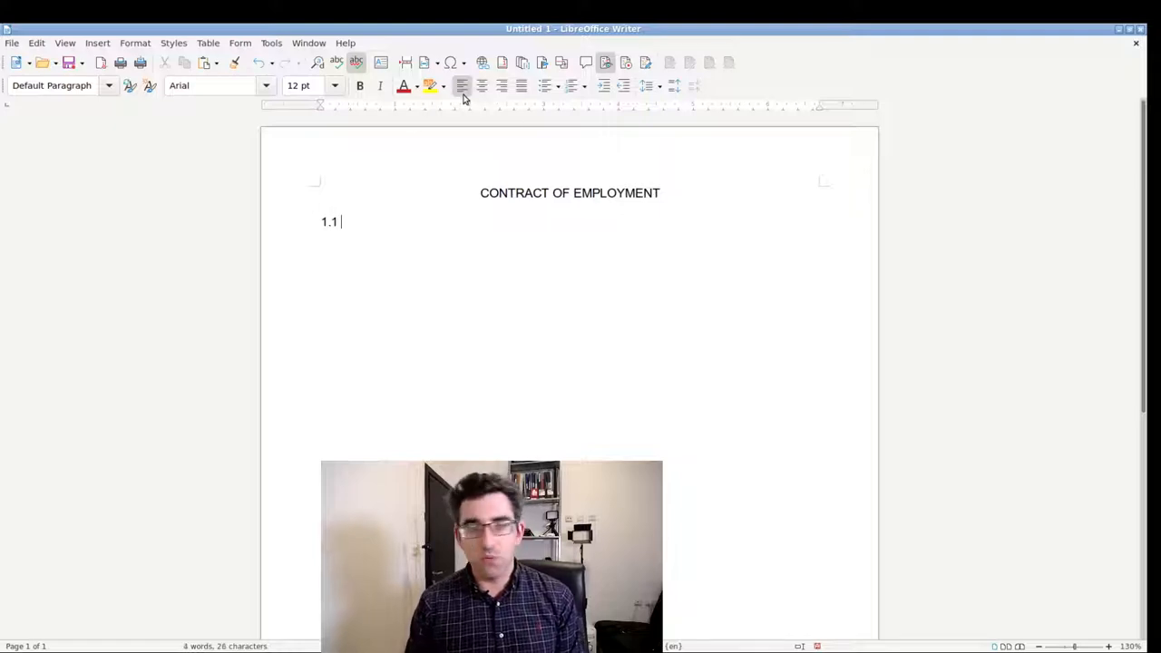
pyautogui.write('The salary will be $')
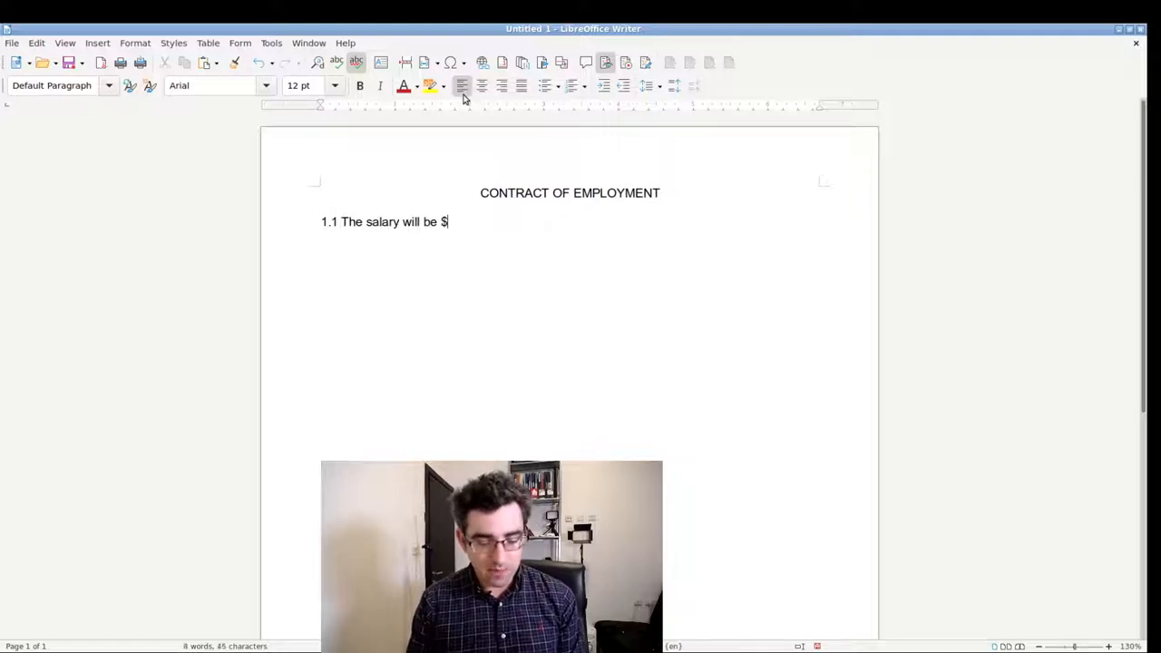
pyautogui.write('50,000')
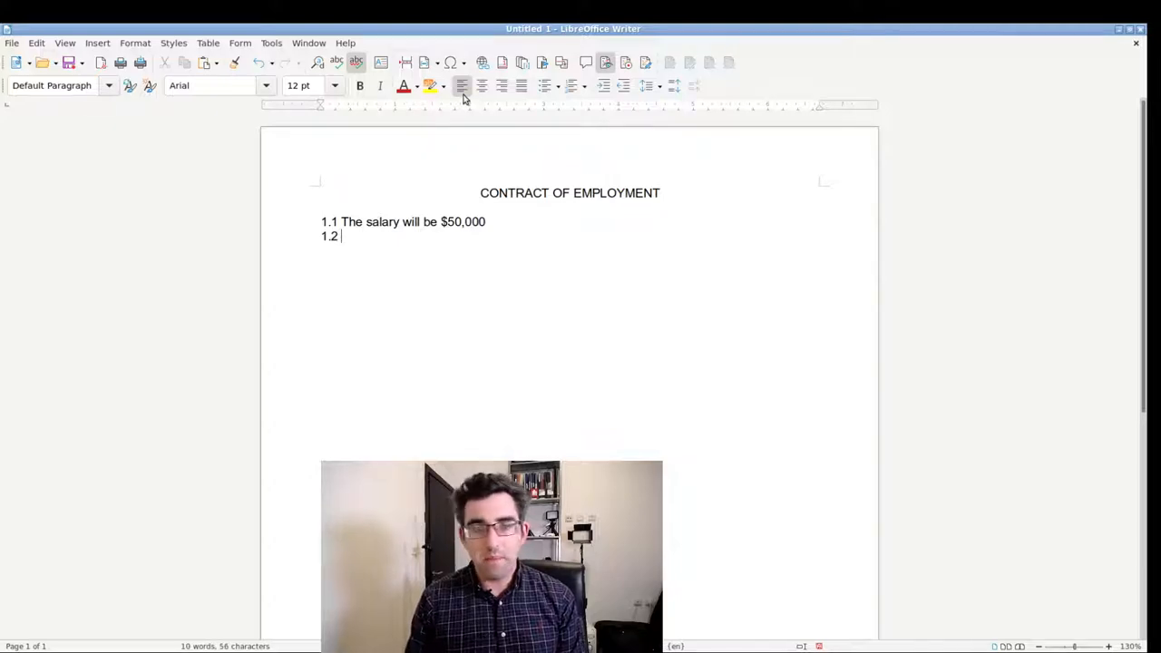
# Add clause 1.2 on yearly vacation entitlement and clause 1.3 forbidding the employee from seeking alternative work
pyautogui.write('The')
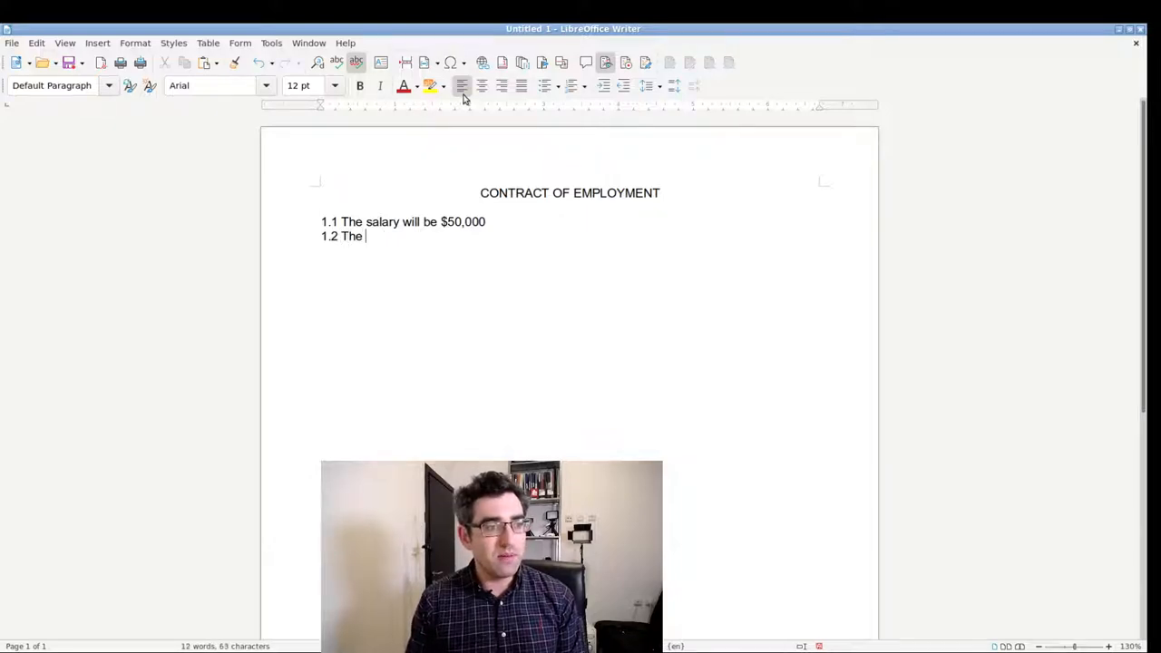
pyautogui.write('employee will be entitled to 24 days of')
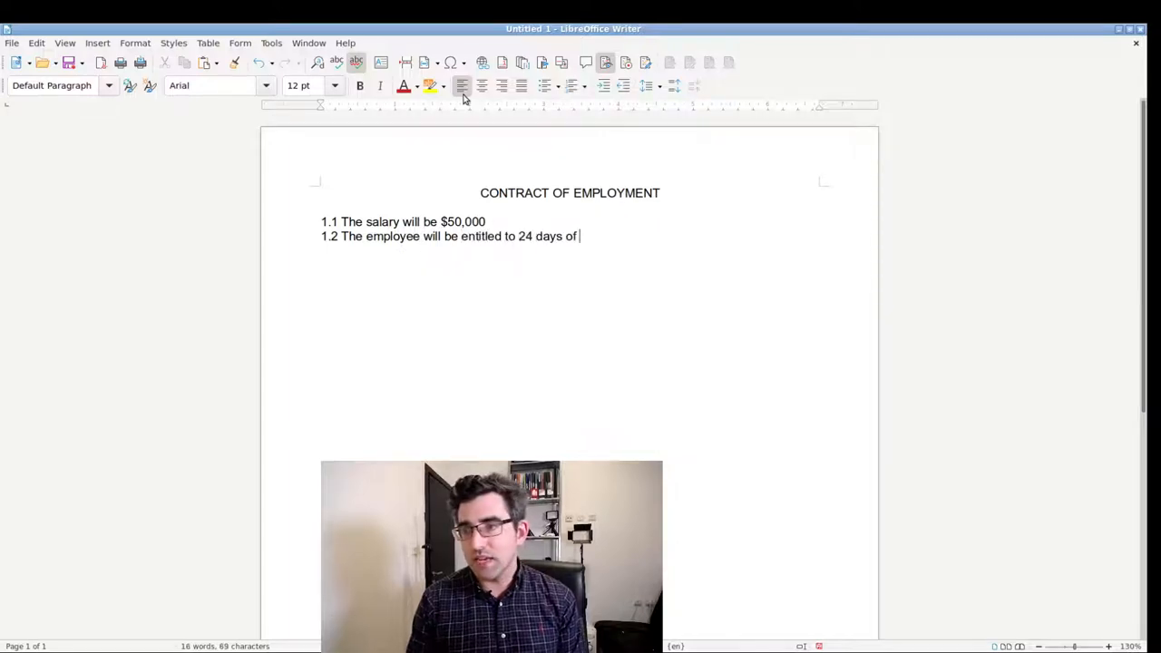
pyautogui.write('vacation per year')
pyautogui.write('1.3 For th')
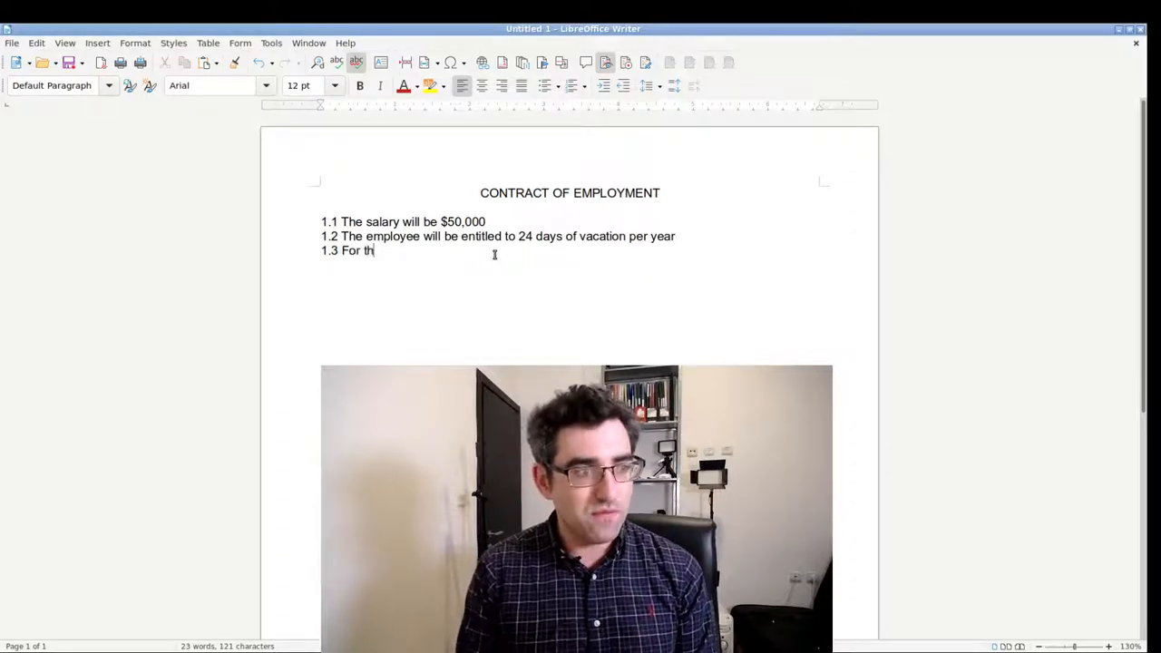
pyautogui.write('e duration of the contract of')
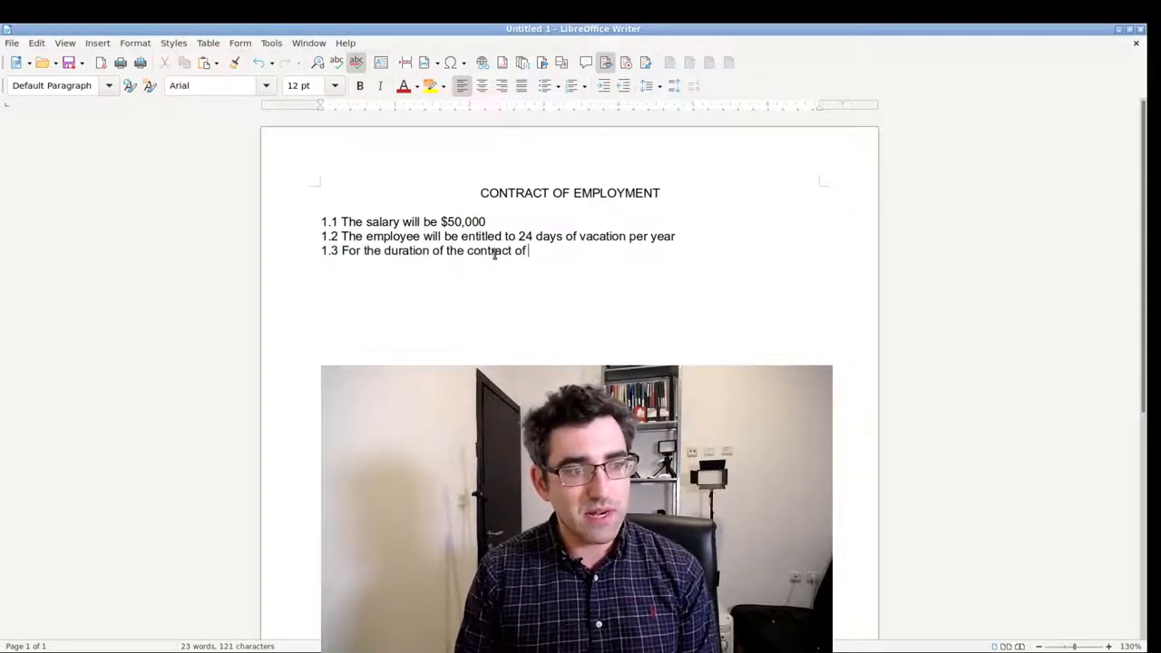
pyautogui.write('employment, the employee')
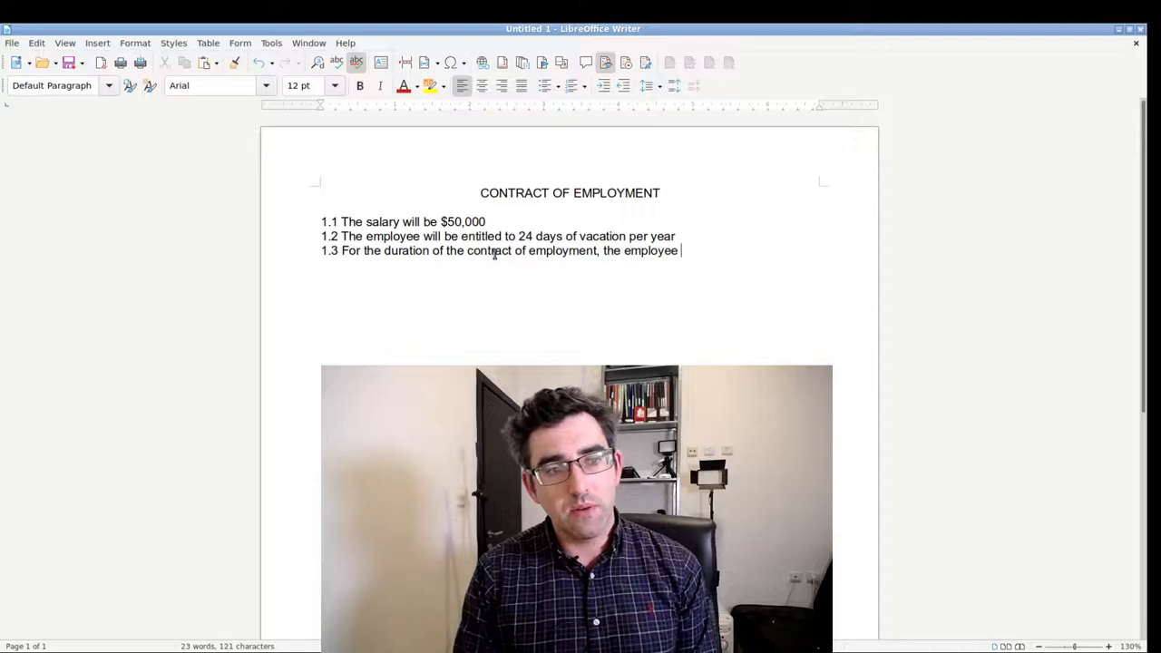
pyautogui.write('is forbidden from')
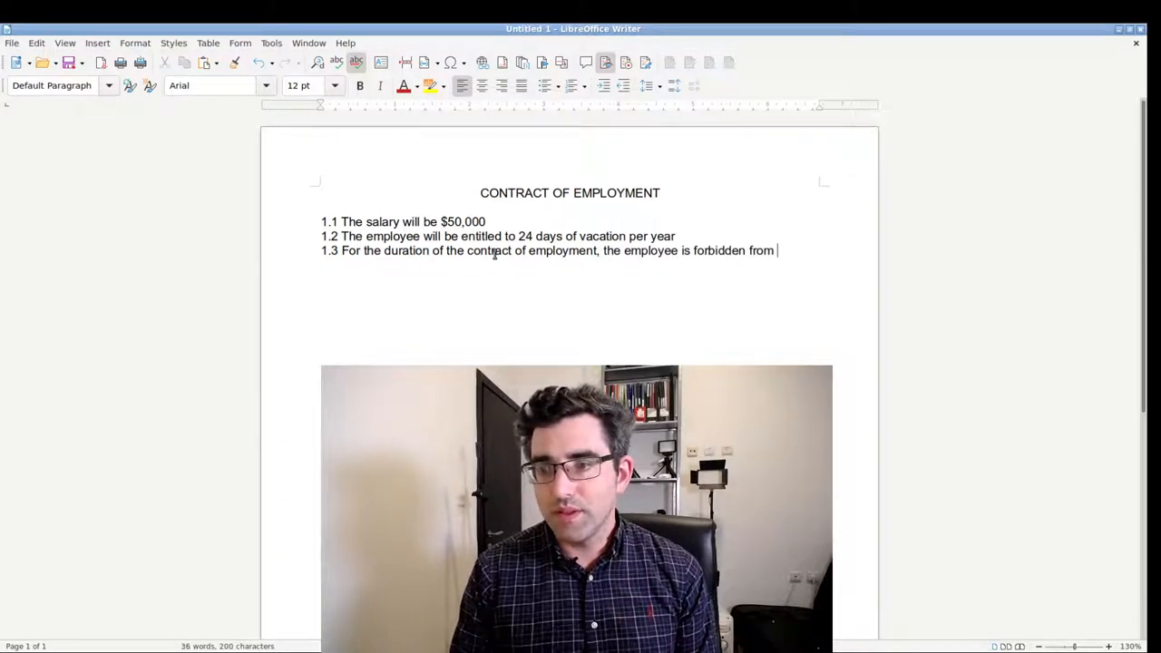
pyautogui.write('seeking a')
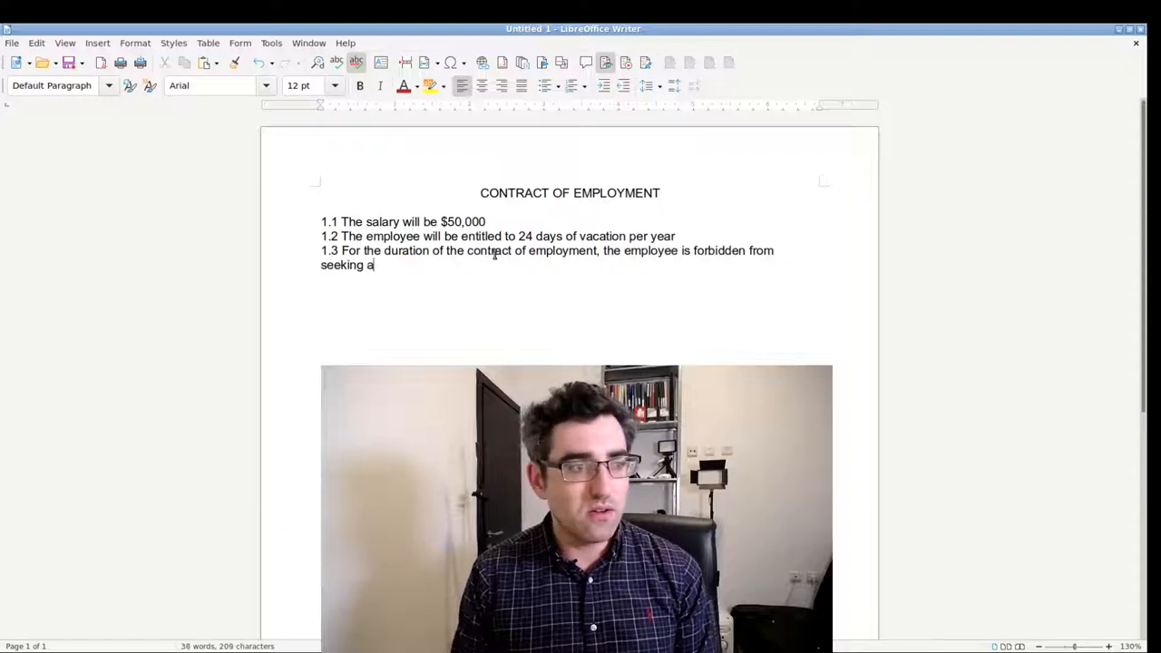
pyautogui.write('lternative work.')
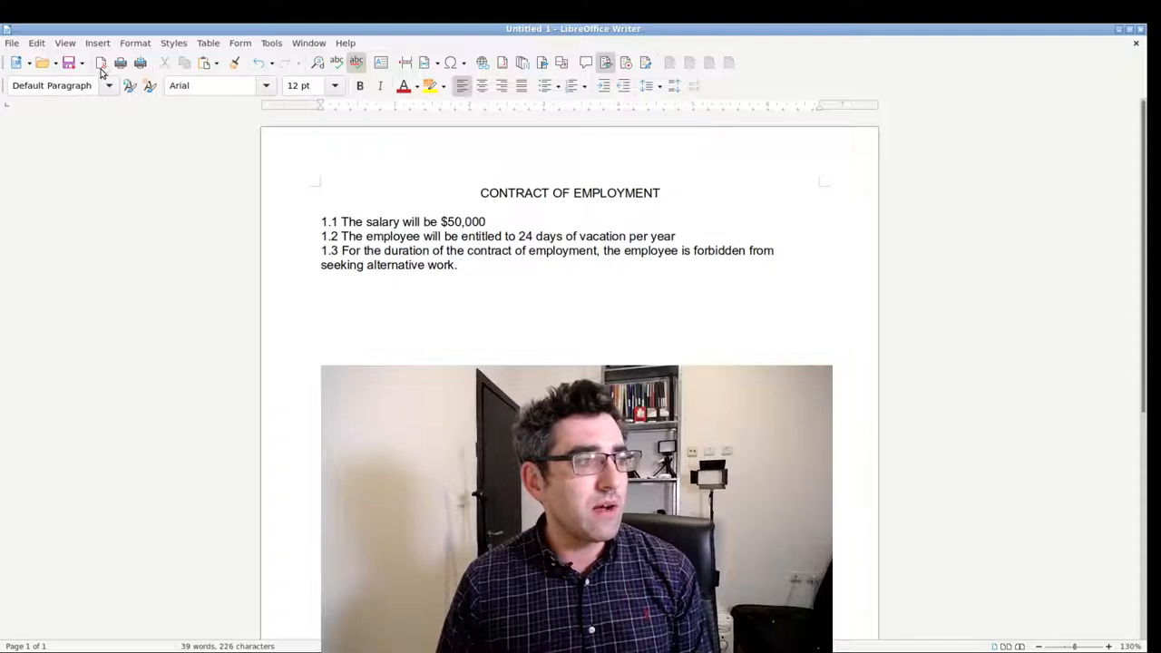
# Export the original contract as a PDF to the Desktop folder
pyautogui.click(102, 62)
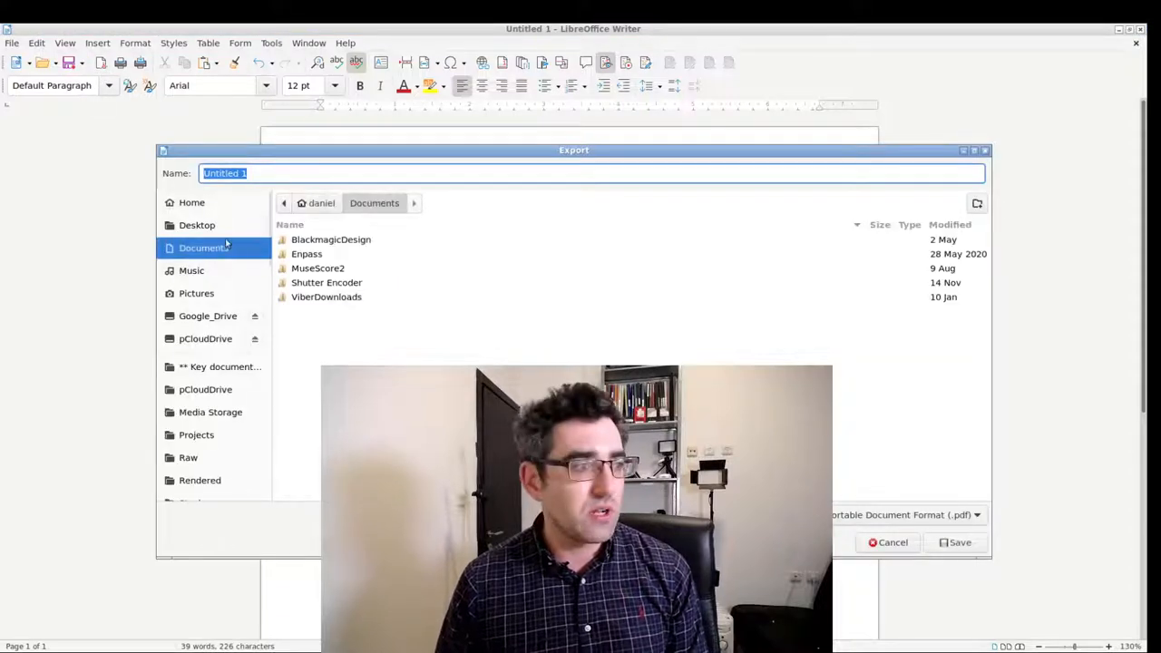
pyautogui.click(196, 225)
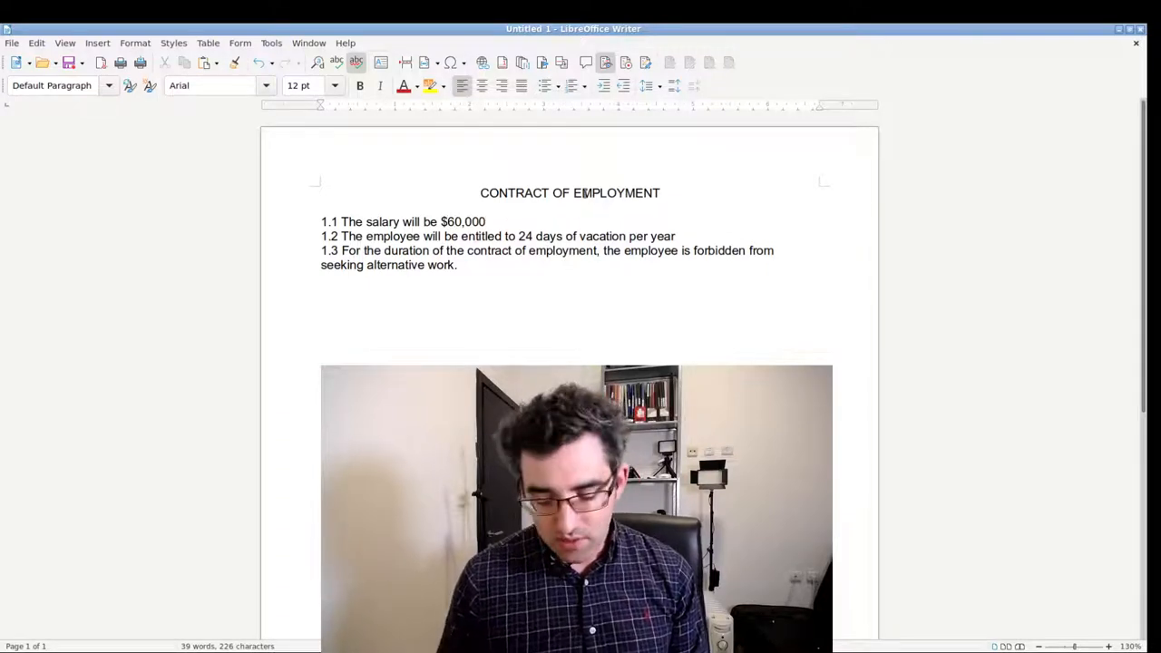
# Revise salary to $60,000 plus $2,000 per lead referred, vacation to 26 days, and delete clause 1.3
pyautogui.write('.')
pyautogui.write(', plus $2,000 per lead referre')
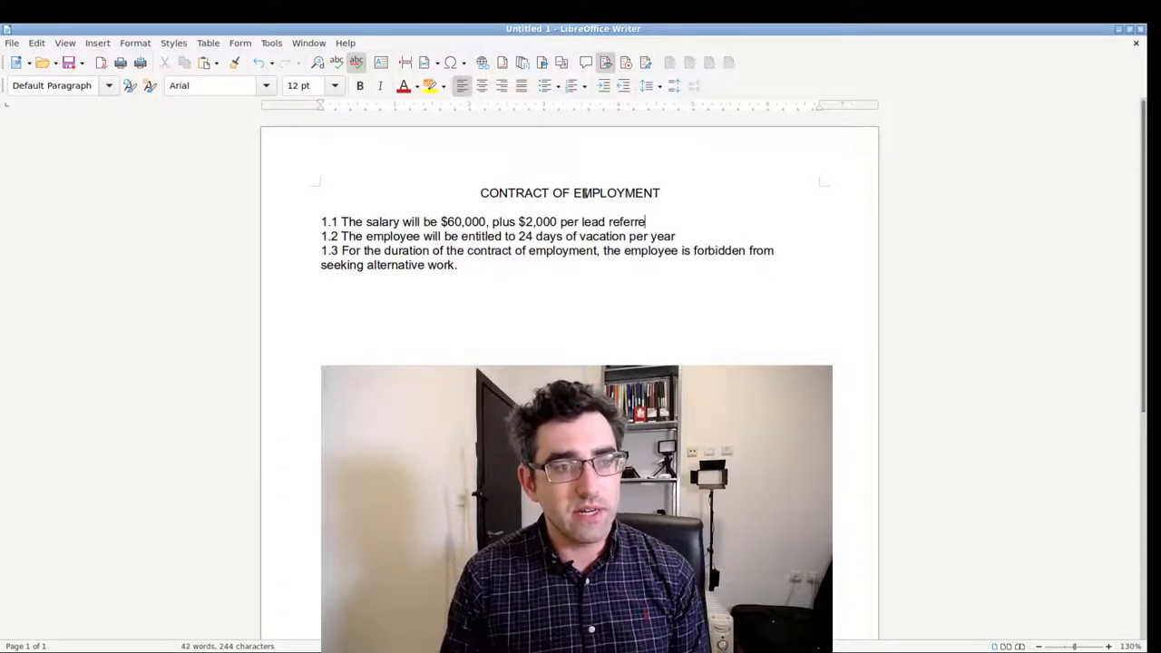
pyautogui.write('d.')
pyautogui.click(497, 236)
pyautogui.write('6')
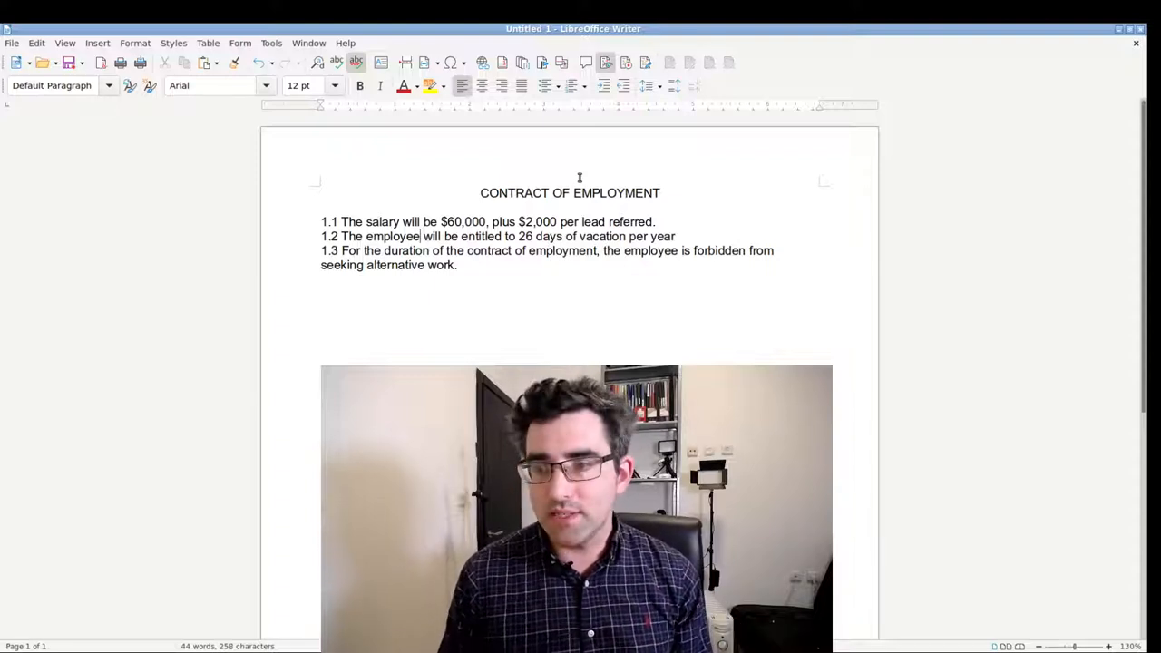
pyautogui.press('BackSpace')
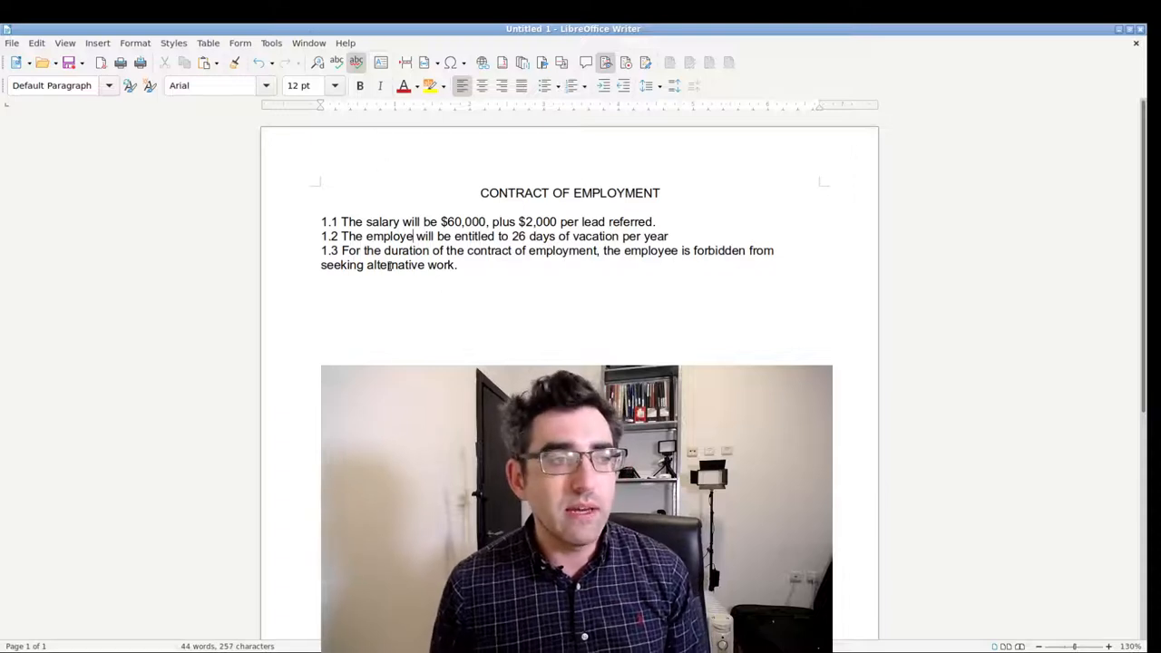
pyautogui.tripleClick(544, 250)
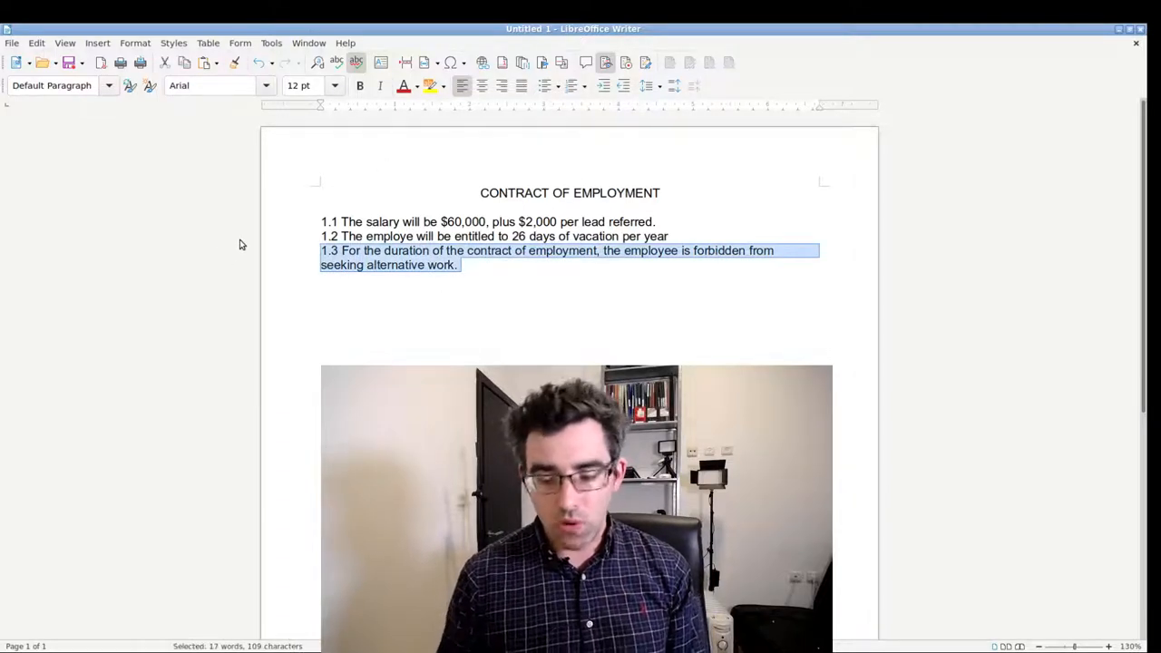
pyautogui.press('Delete')
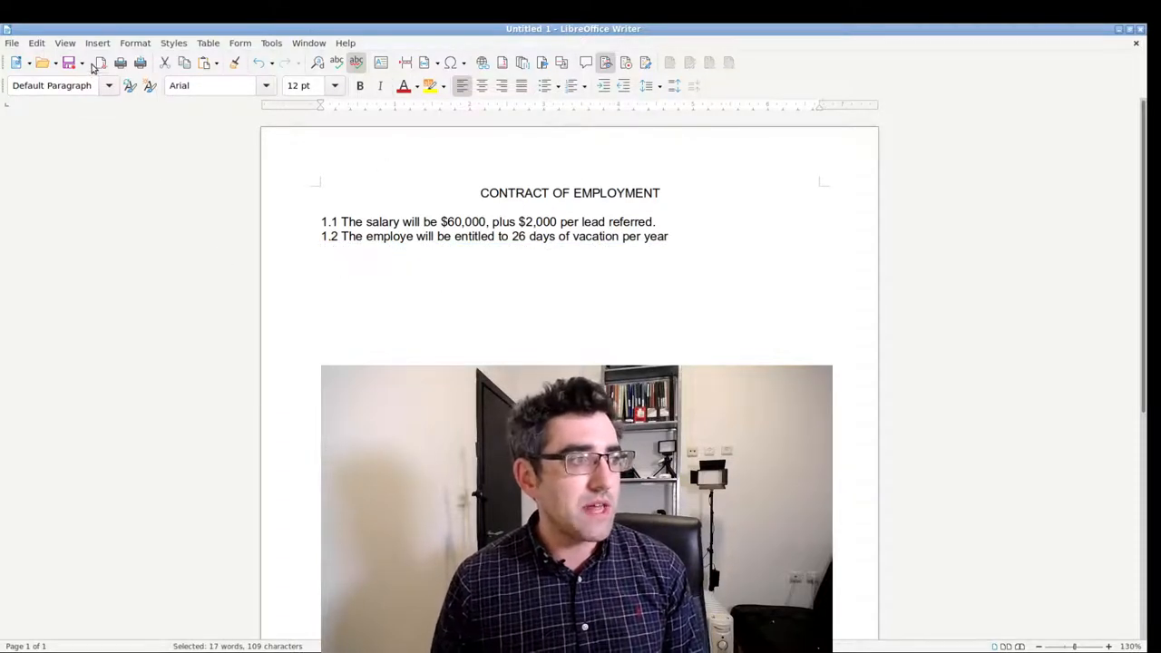
# Export the revised contract as a second PDF to the Desktop folder
pyautogui.click(98, 62)
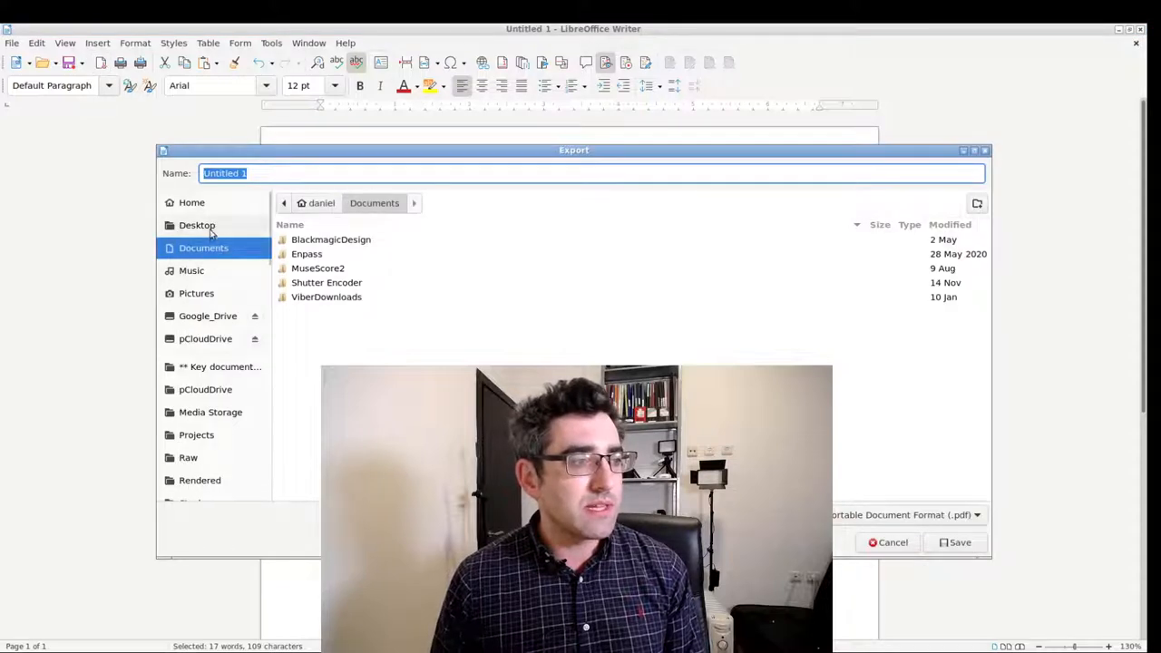
pyautogui.click(196, 225)
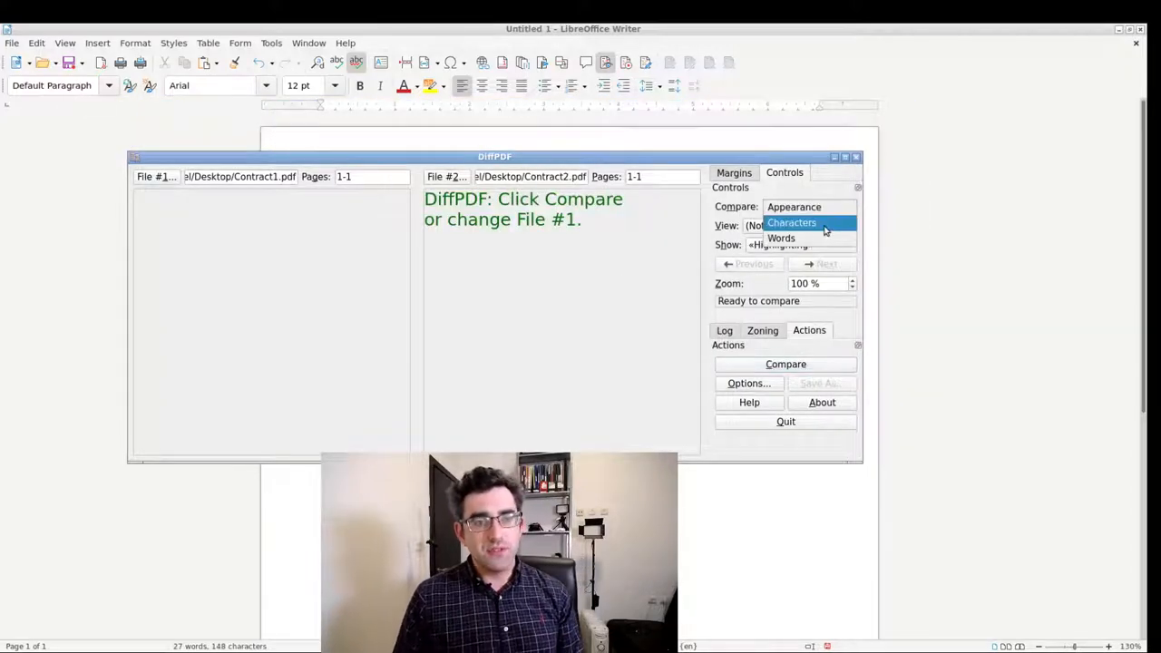
# Compare the two contracts by Characters so changed text shows in red side by side
pyautogui.click(791, 221)
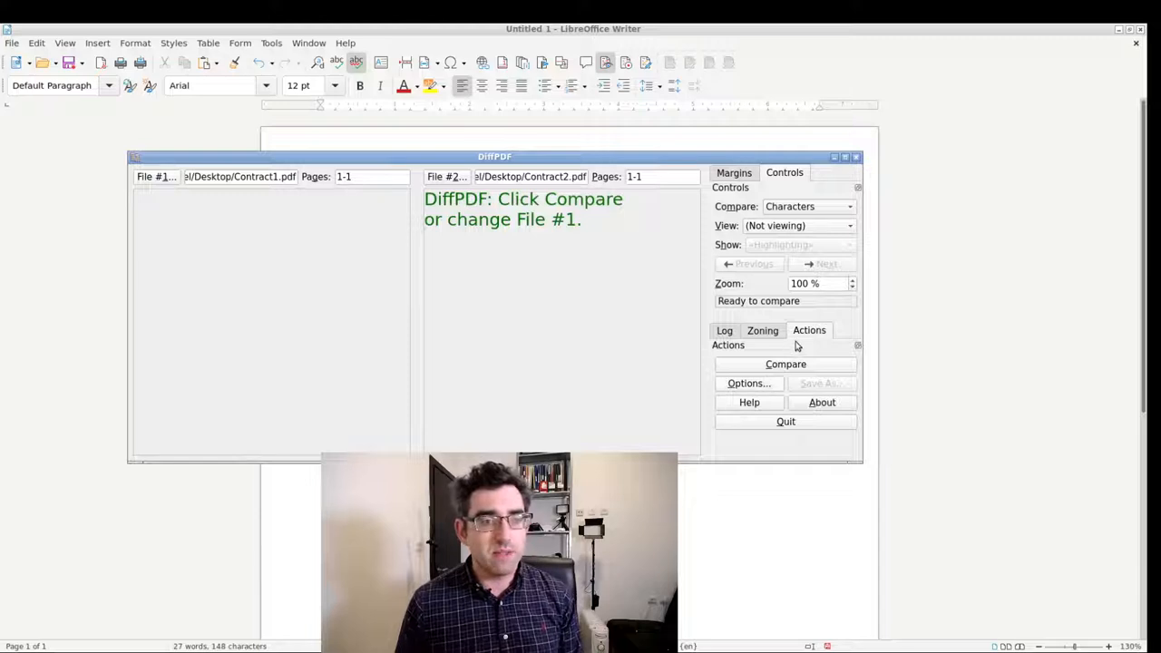
pyautogui.moveTo(785, 363)
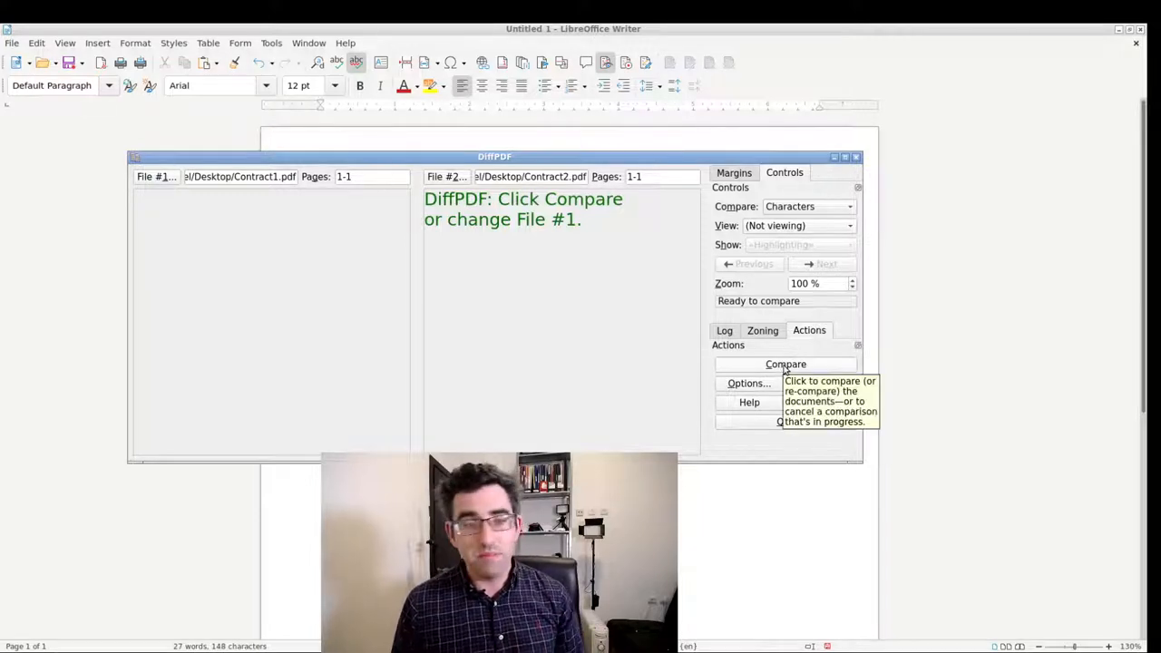
pyautogui.click(786, 363)
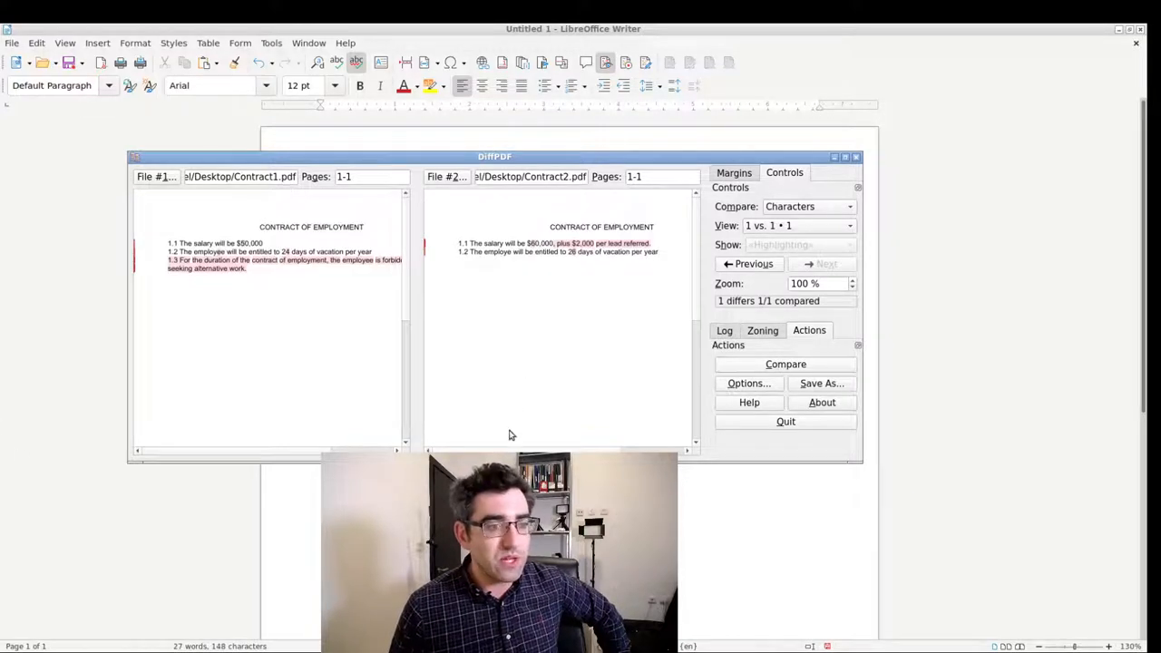
pyautogui.moveTo(330, 388)
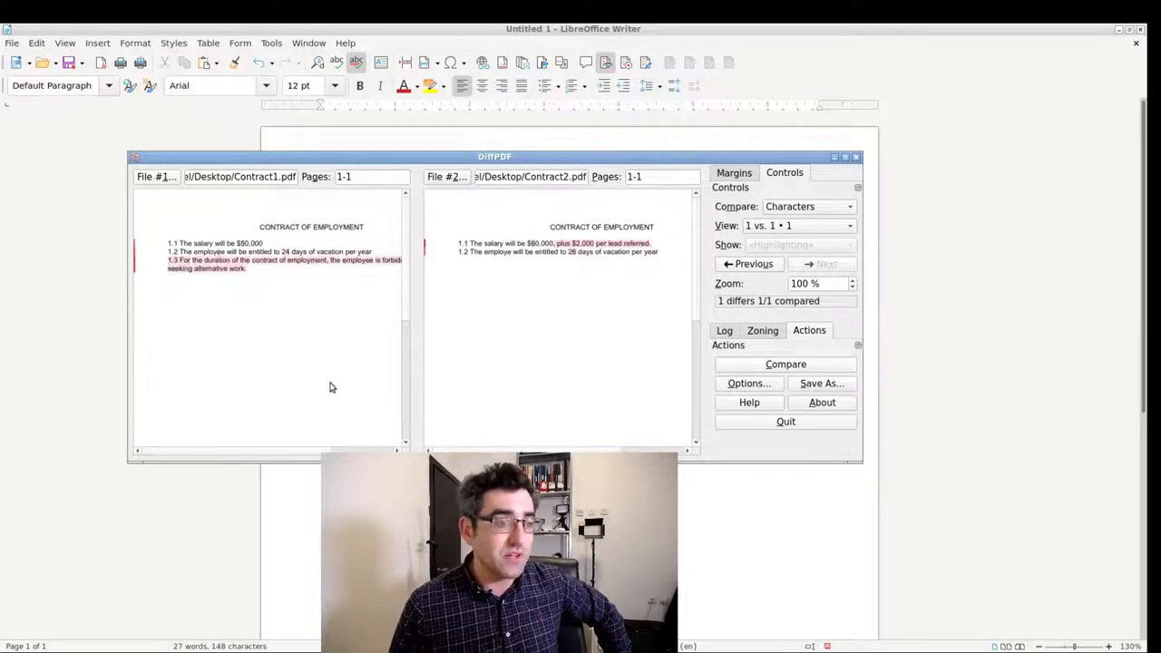
pyautogui.moveTo(330, 370)
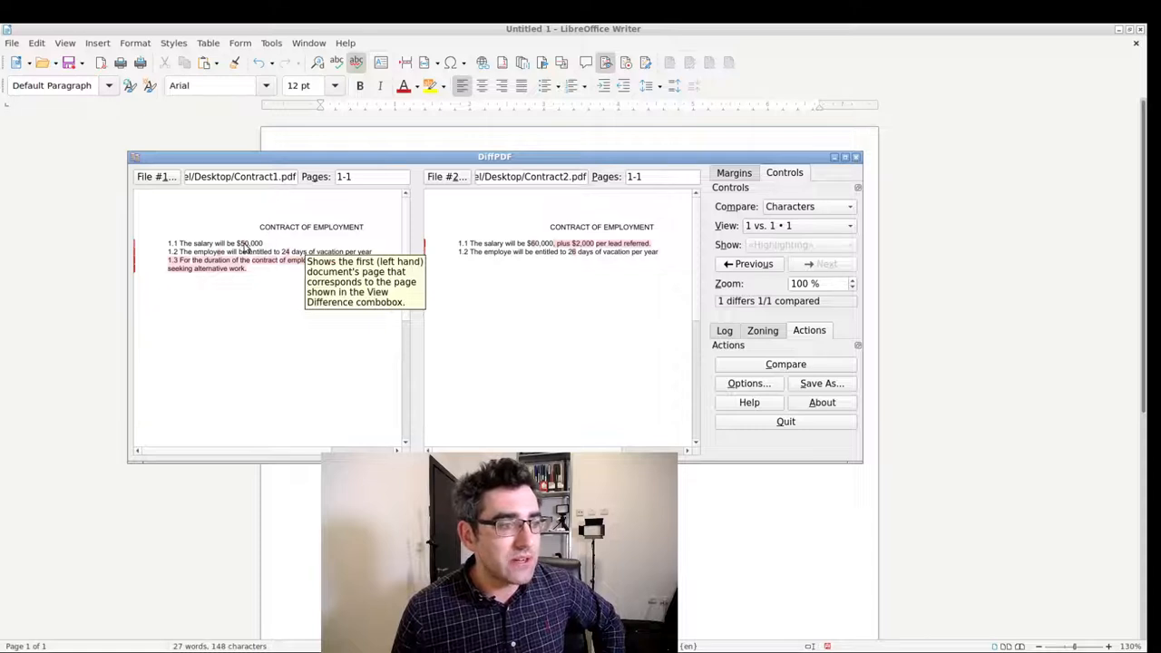
pyautogui.moveTo(415, 209)
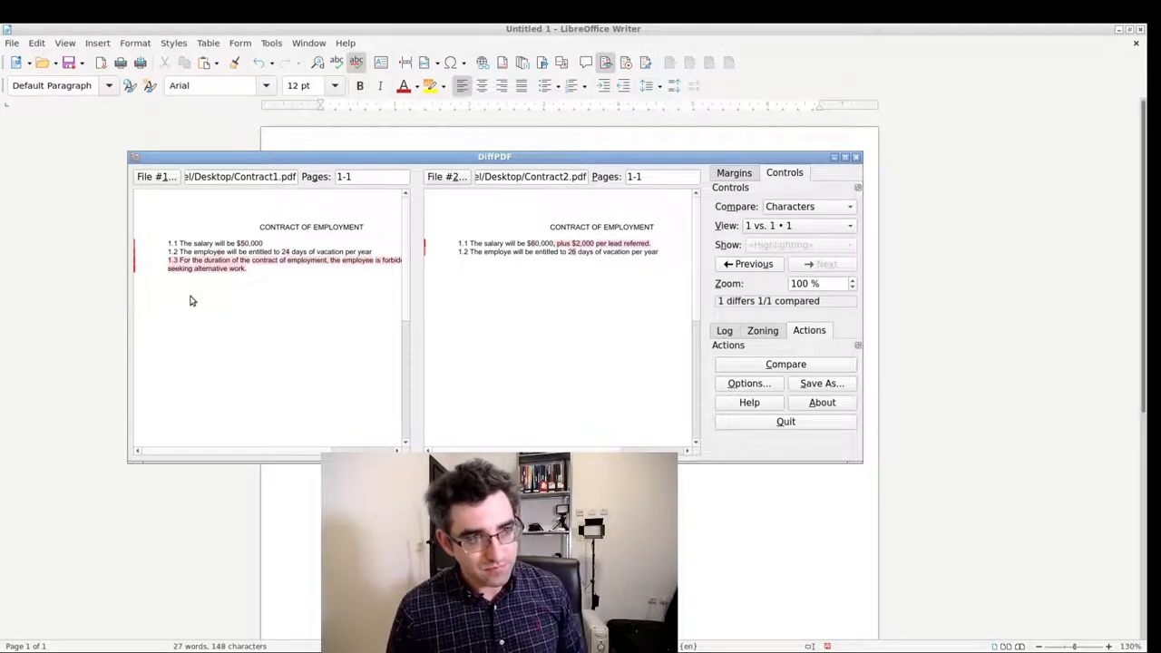
pyautogui.moveTo(225, 286)
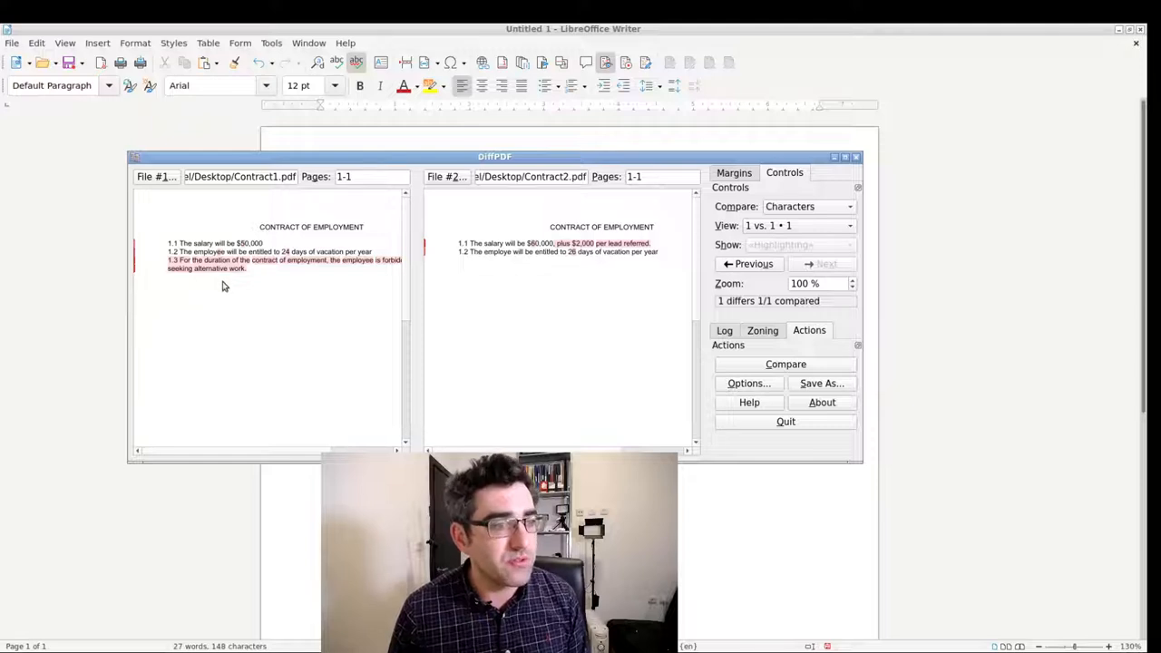
pyautogui.moveTo(428, 254)
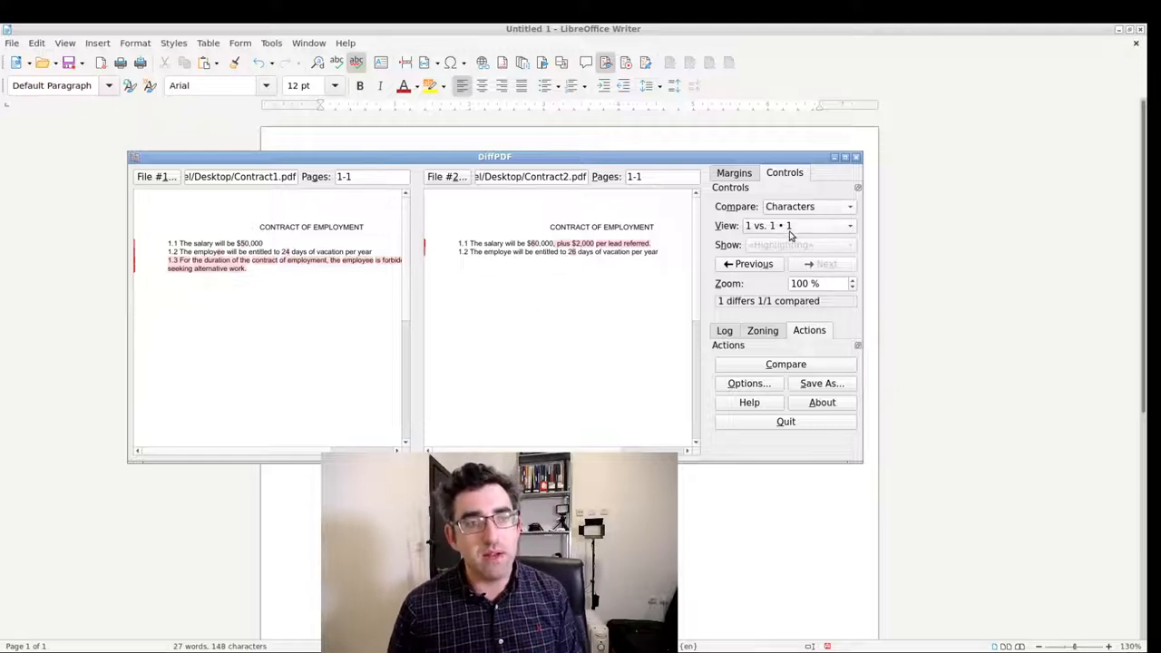
pyautogui.click(807, 207)
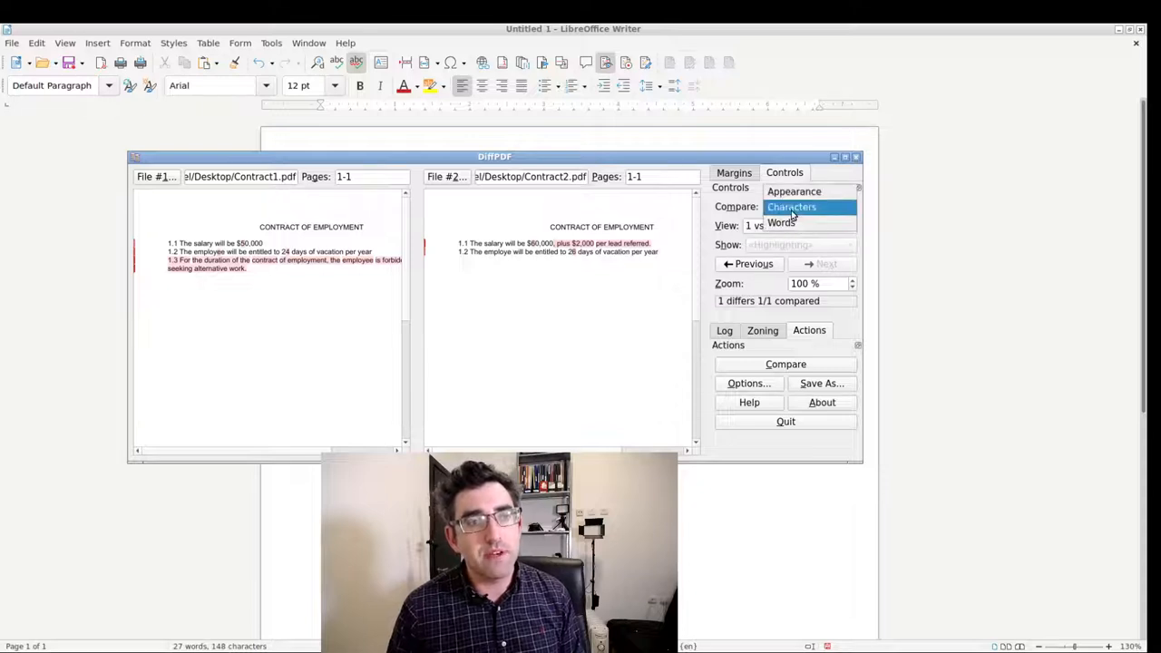
pyautogui.click(781, 222)
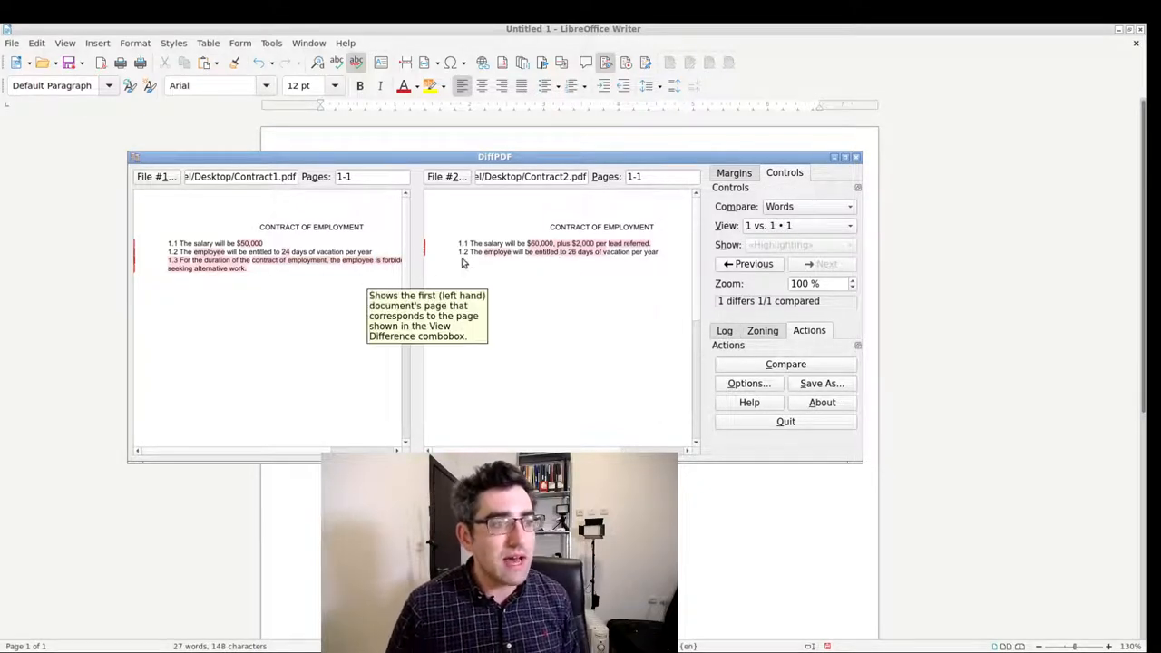
pyautogui.moveTo(595, 254)
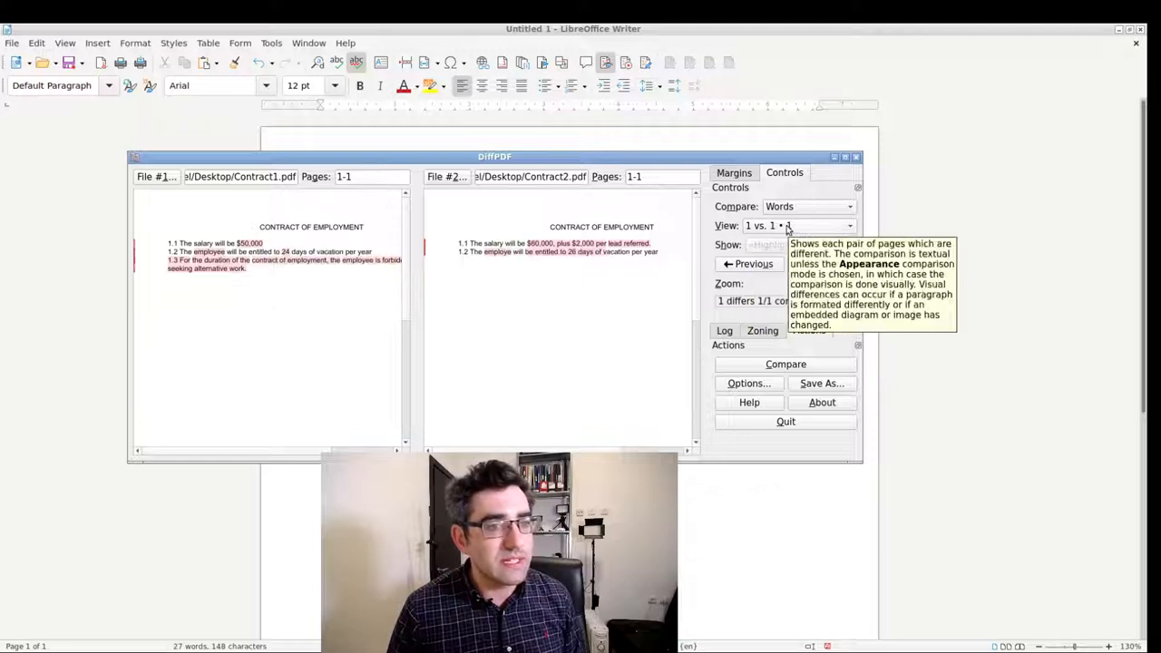
pyautogui.click(807, 206)
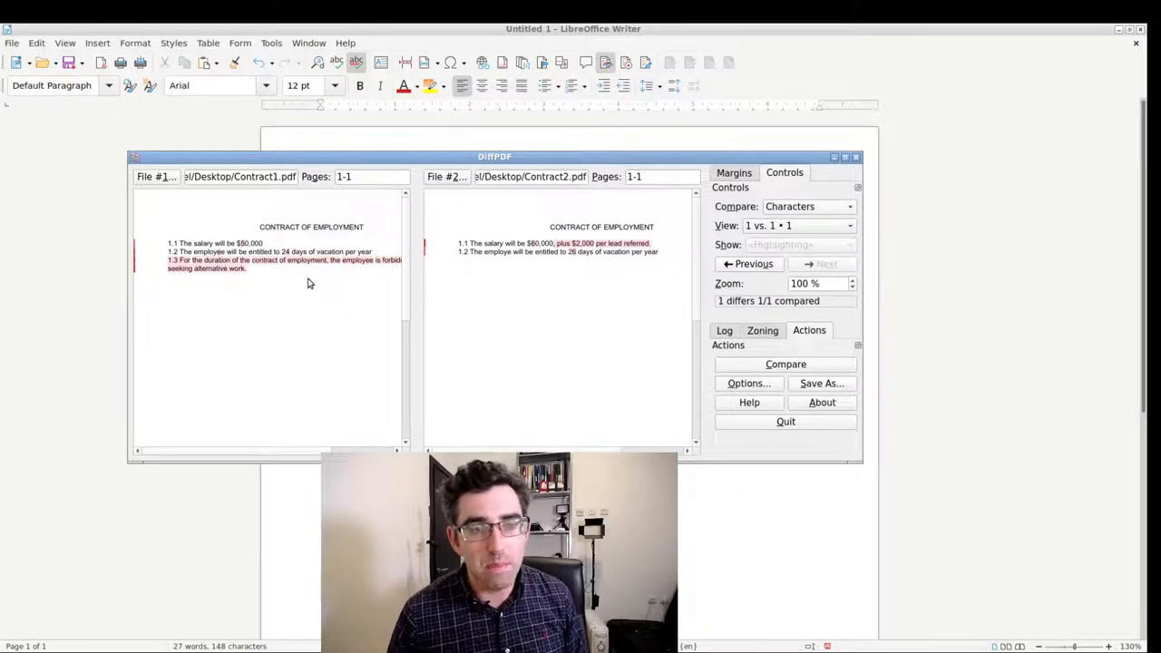
pyautogui.moveTo(378, 301)
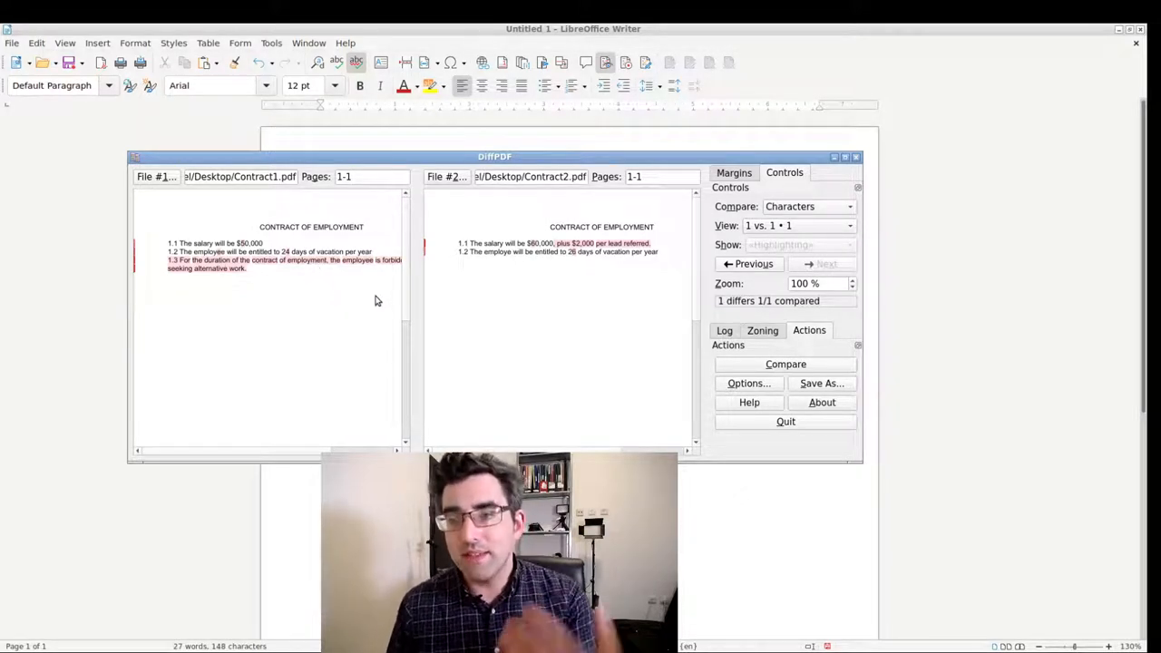